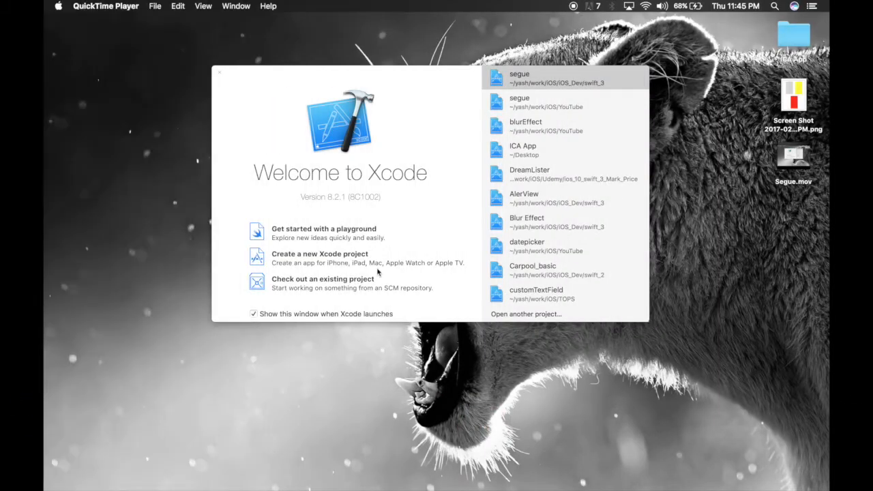
mouse_move(398, 211)
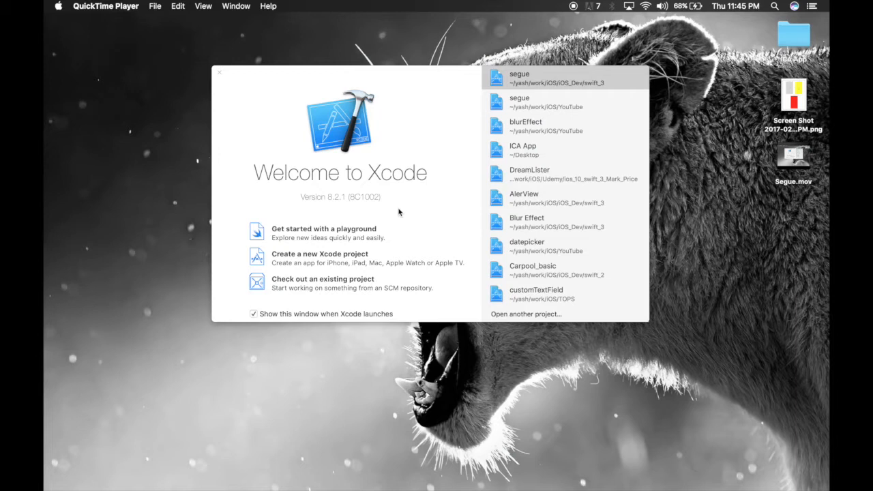
mouse_move(342, 262)
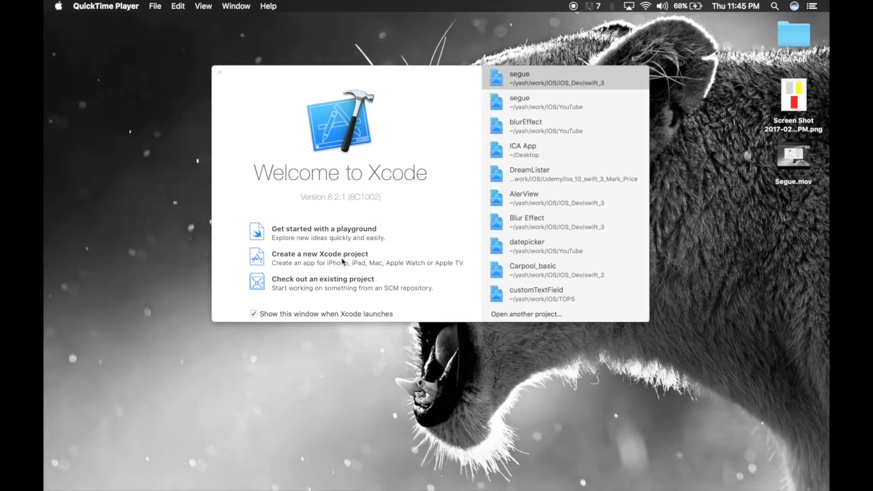
Create a Single View Application named passingDataVC and save it in the YouTube folder
click(322, 254)
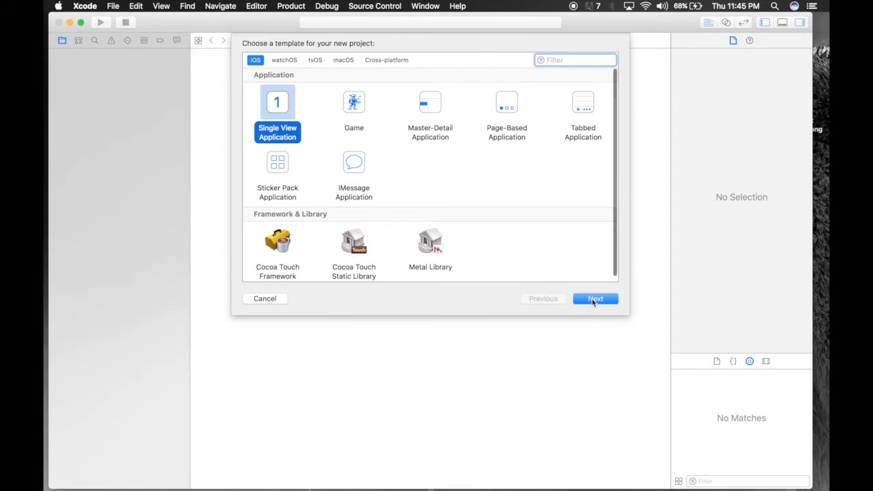
click(595, 299)
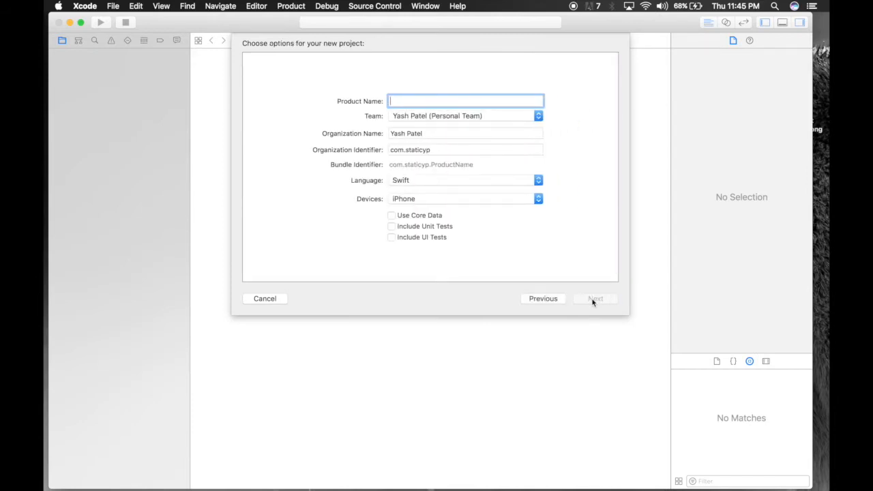
text(passing)
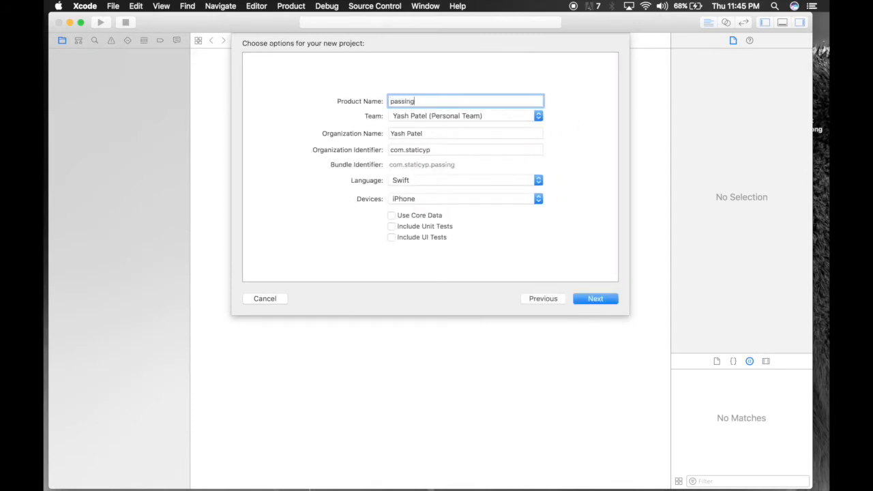
text(DataVC)
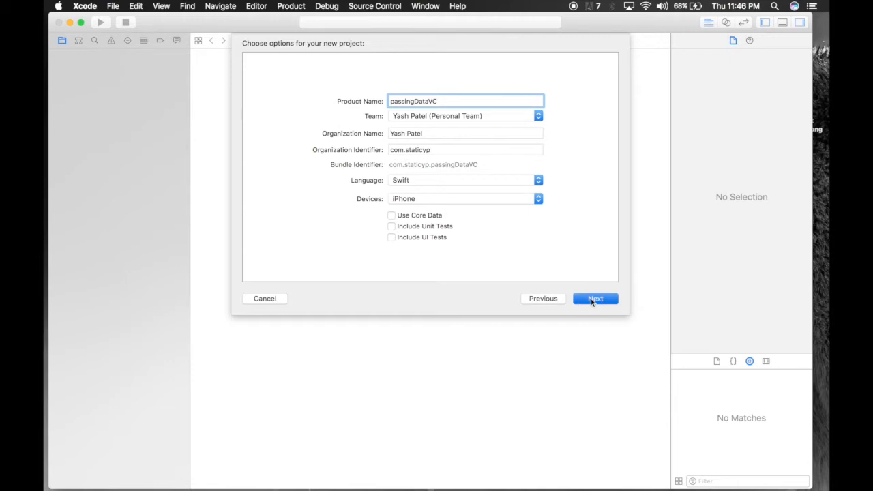
click(594, 297)
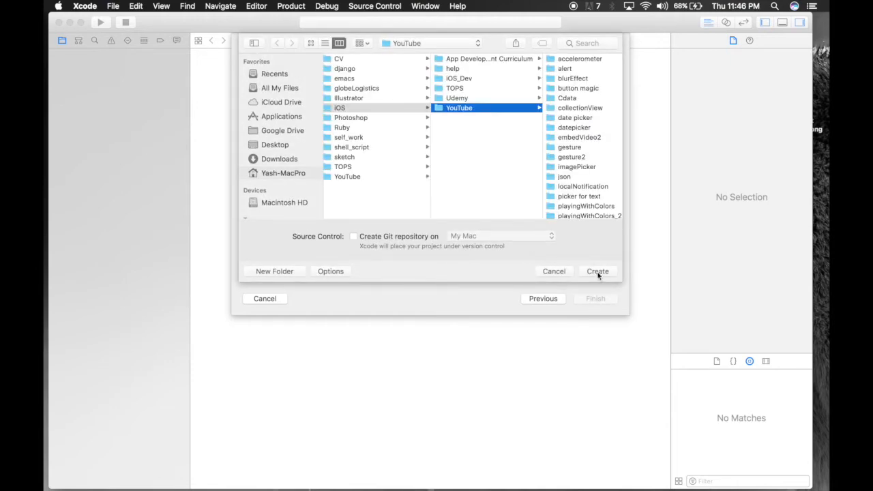
click(598, 270)
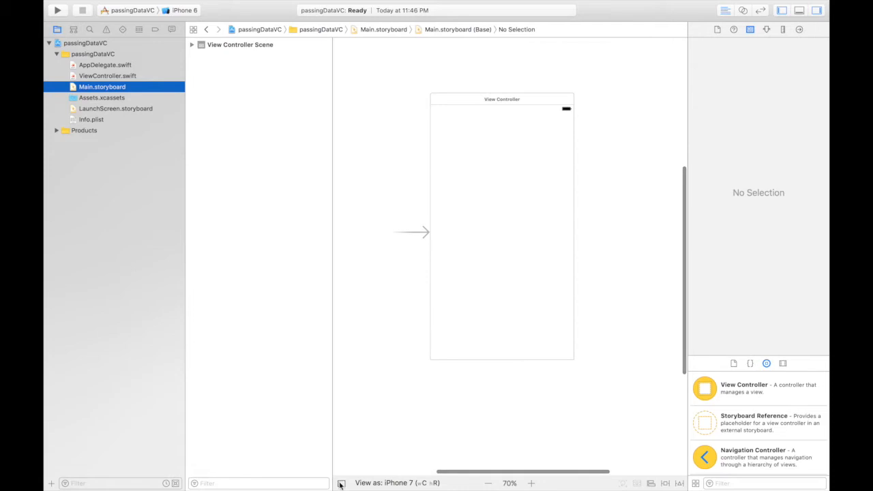
Add a second view controller and place a text field and button on the first screen
click(502, 98)
text(butt)
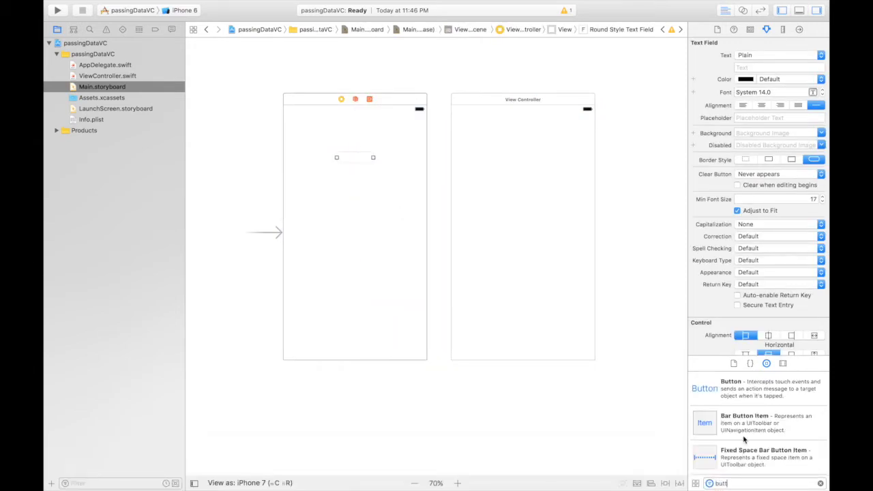
drag(704, 388, 355, 245)
text(label)
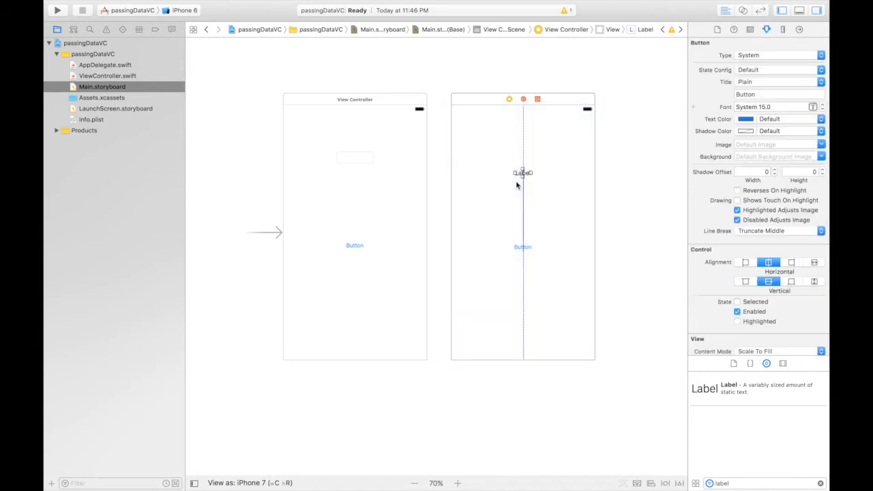
Constrain the text field: top 50, left/right 0, fixed height, frames updated to new constraints
click(354, 158)
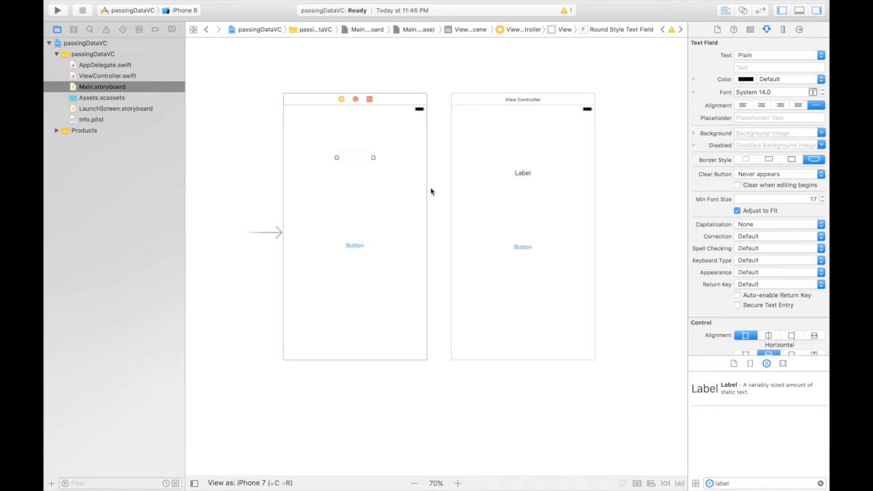
mouse_move(355, 158)
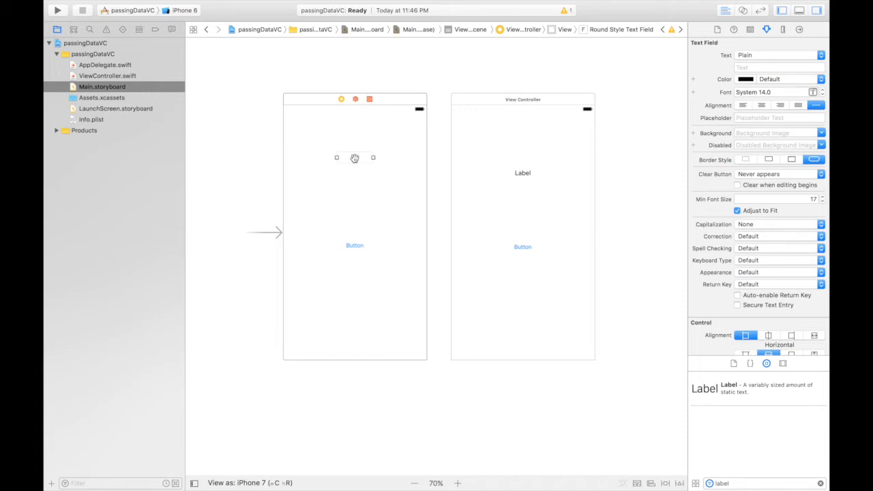
click(663, 483)
text(0)
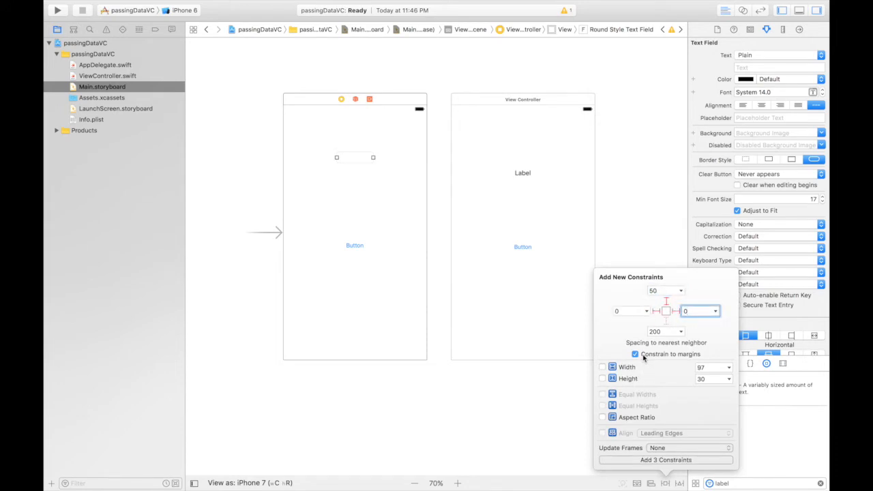
click(603, 380)
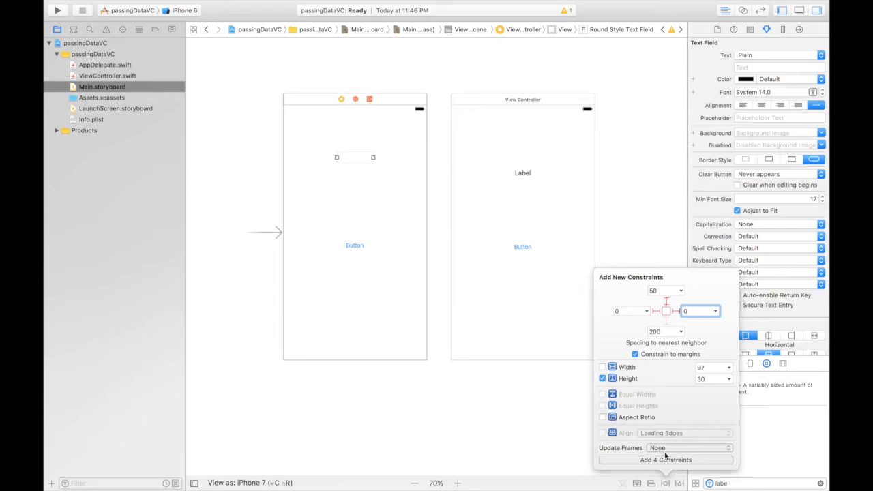
click(682, 448)
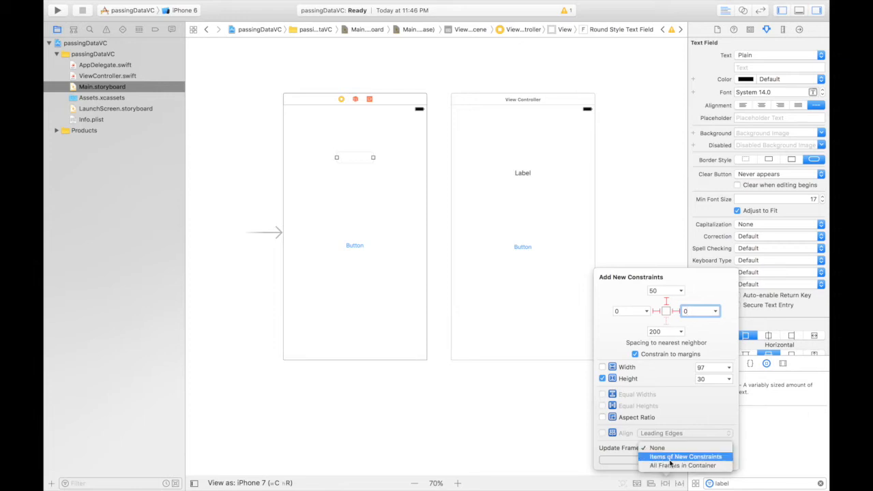
click(683, 459)
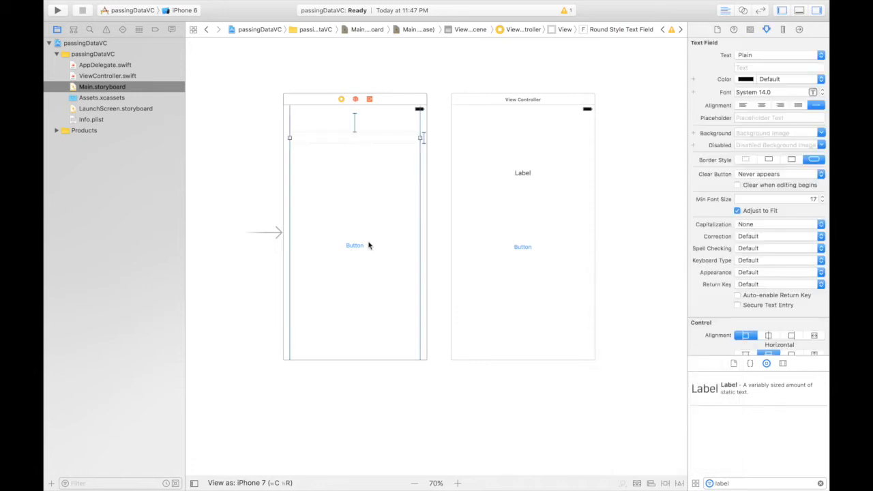
Title the button Go in a larger font and pin it centred at width 150, height 50
click(355, 246)
text(Go)
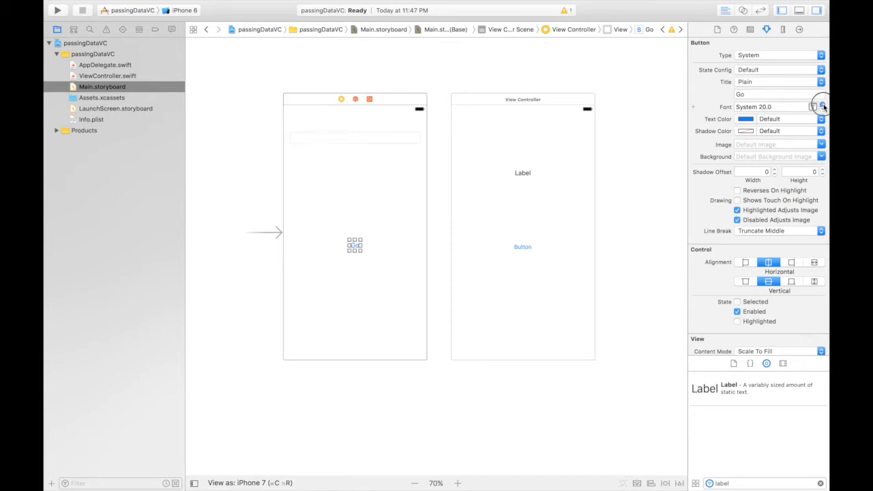
click(821, 103)
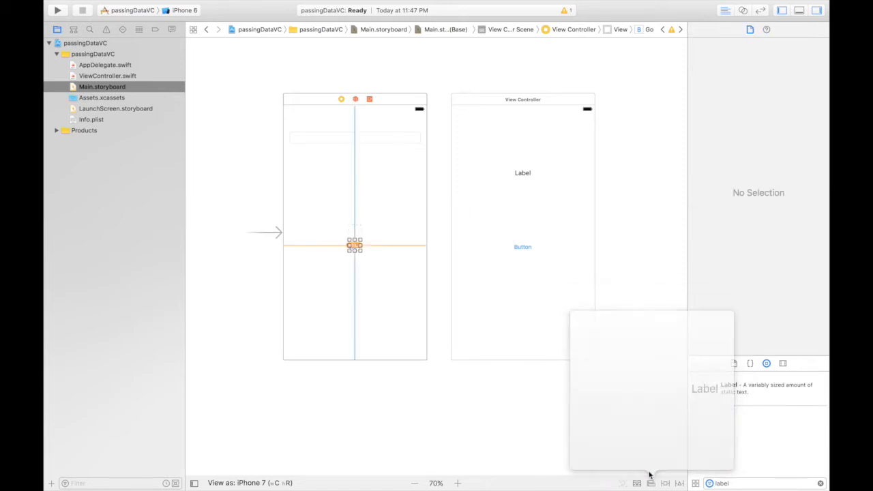
click(651, 483)
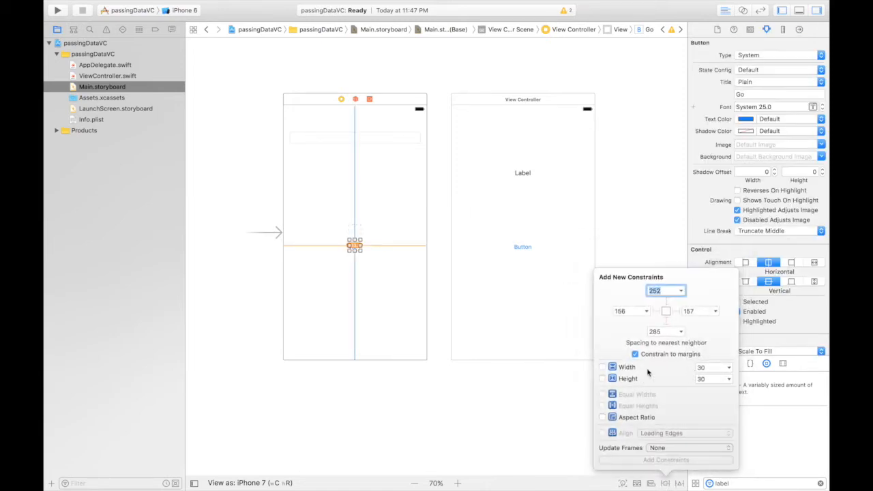
click(603, 367)
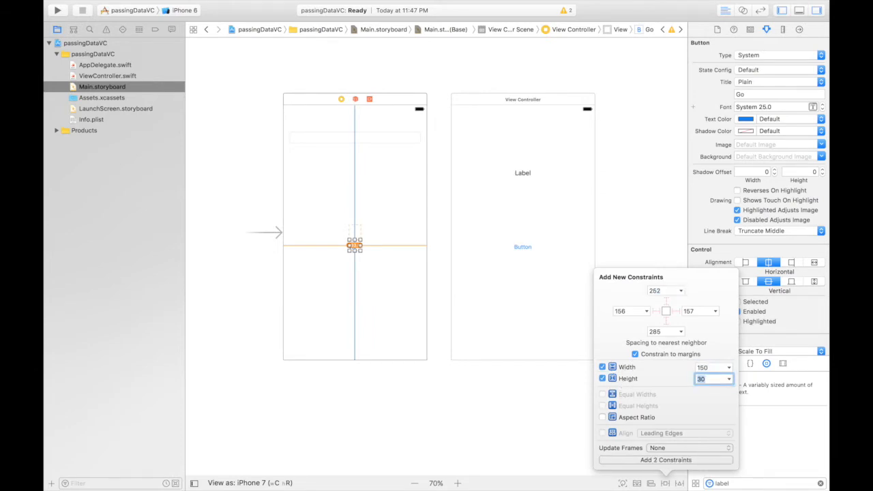
text(50)
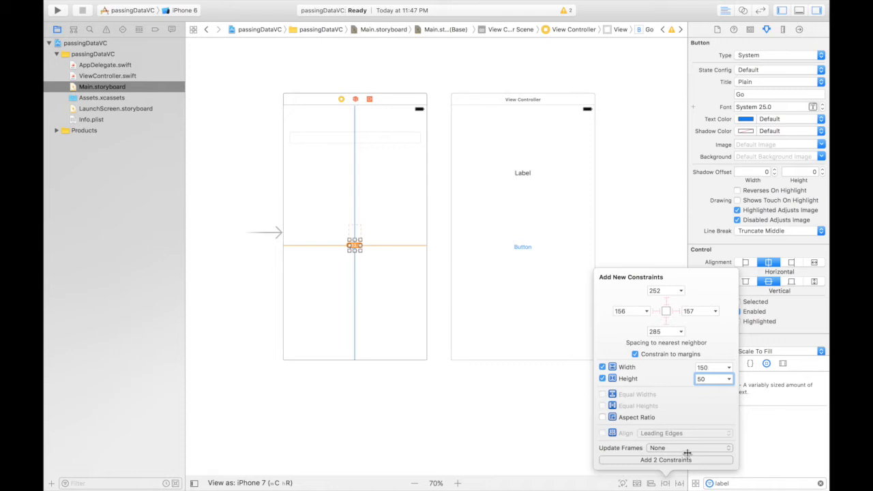
click(685, 449)
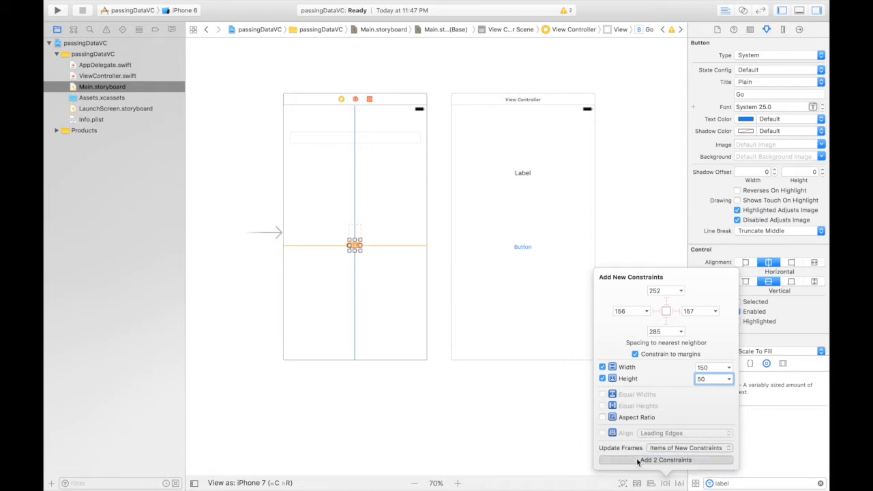
click(666, 460)
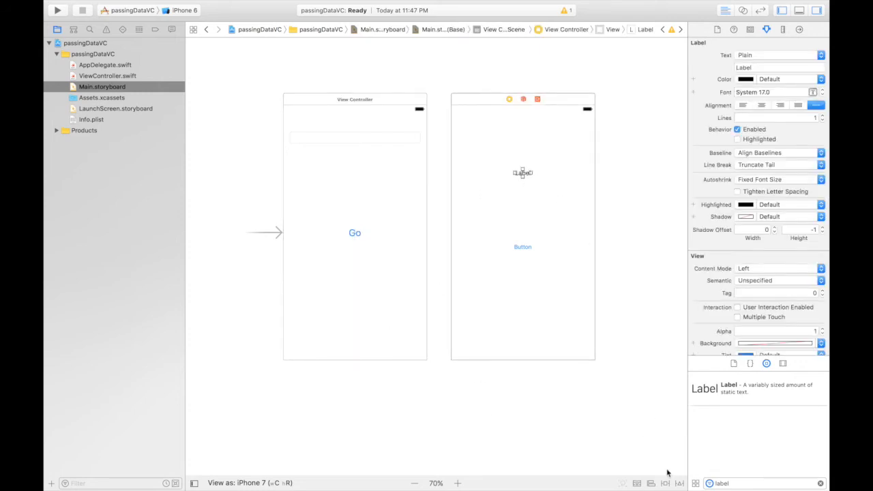
Constrain the label: top 50, left/right 50, height 75, with frames updated
click(661, 483)
text(50)
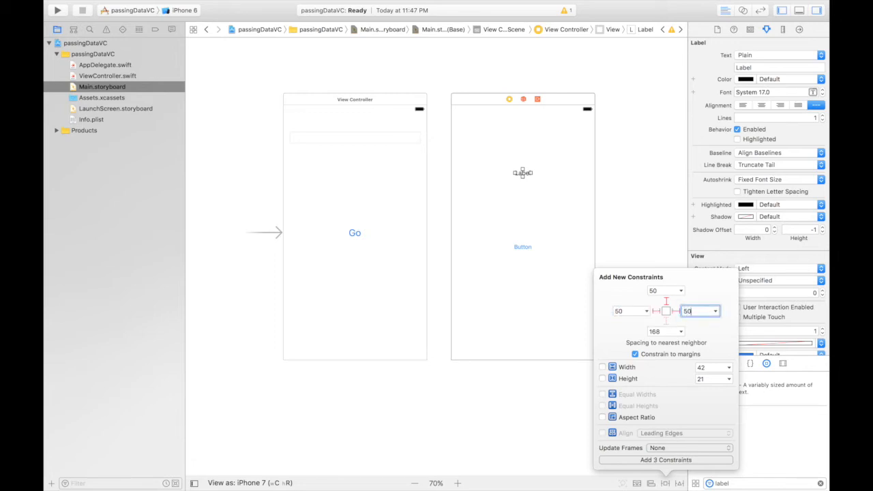
click(603, 380)
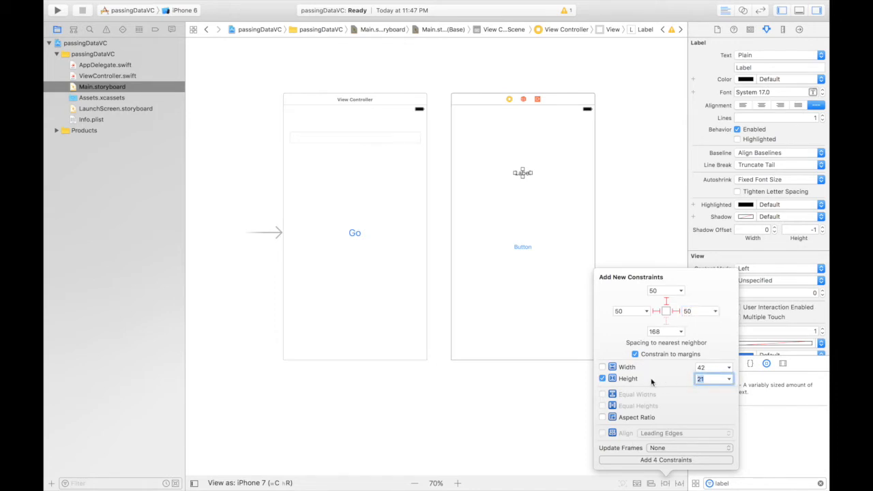
text(75)
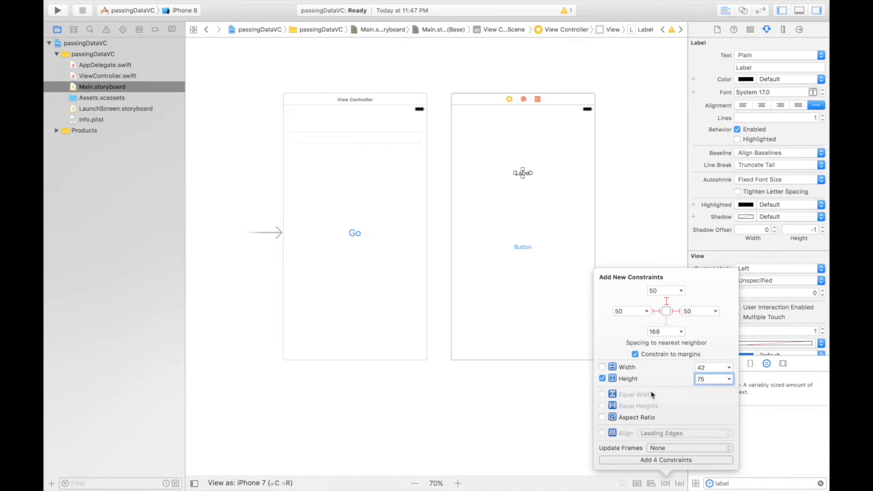
click(685, 448)
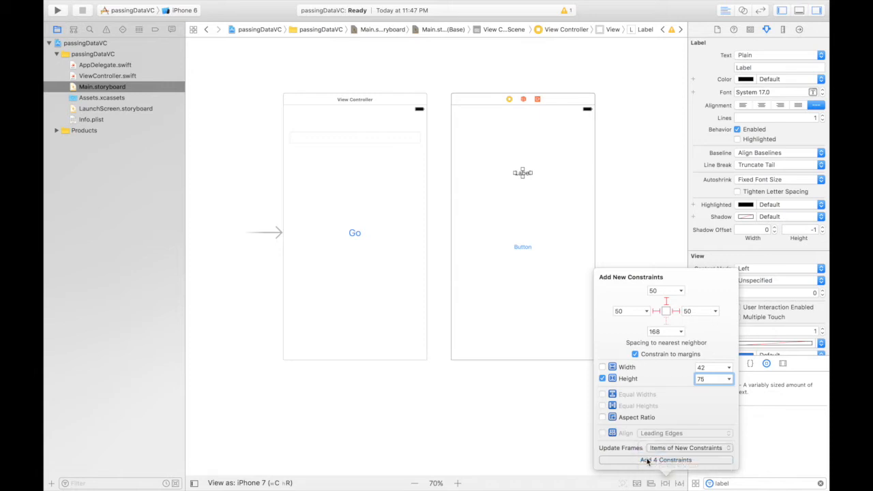
click(664, 460)
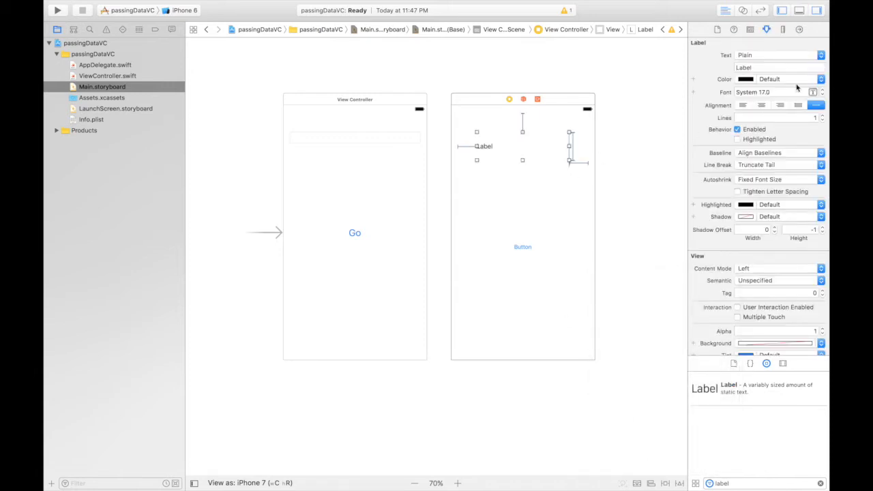
Give the label a larger, centred font
click(761, 104)
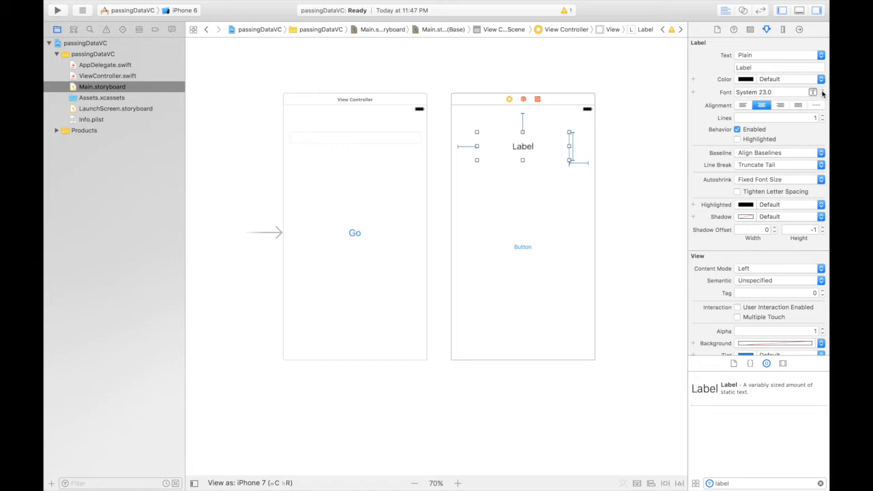
click(522, 247)
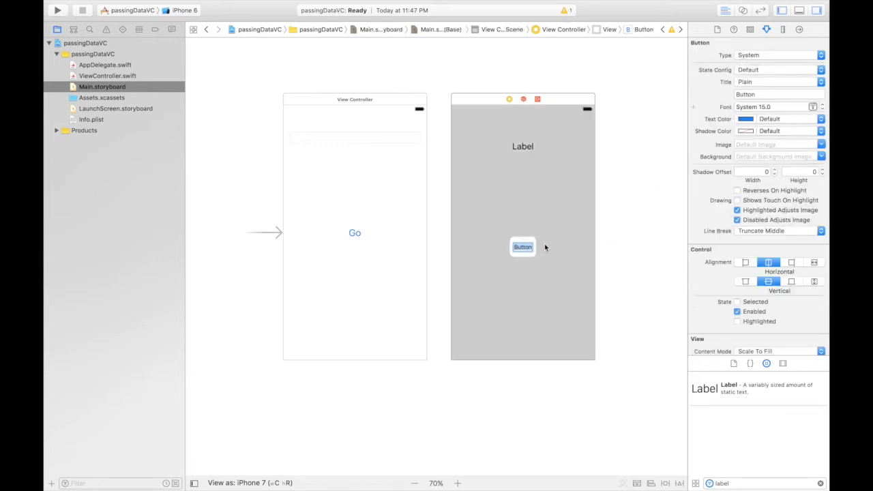
Retitle the button Back and centre it horizontally and vertically in its view
text(Back)
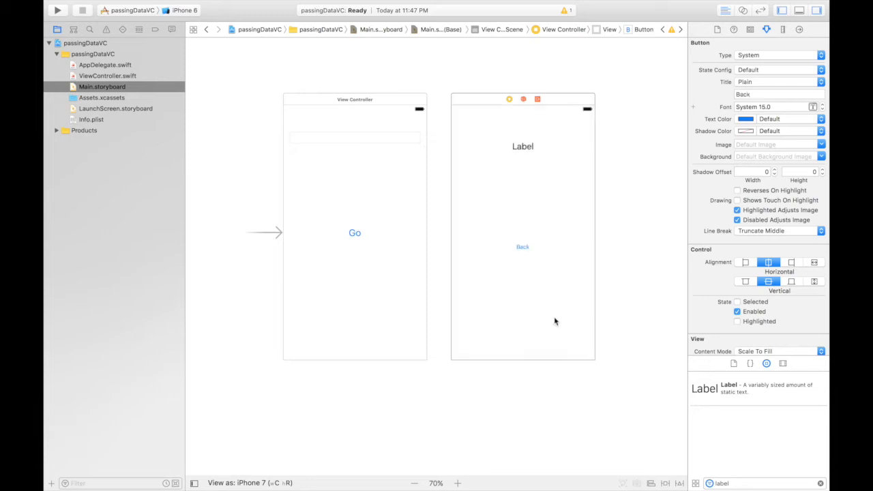
click(523, 247)
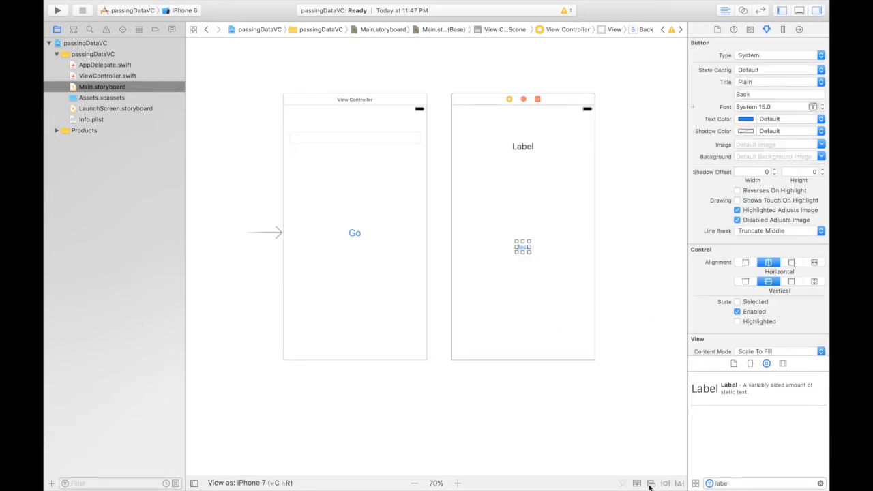
click(649, 483)
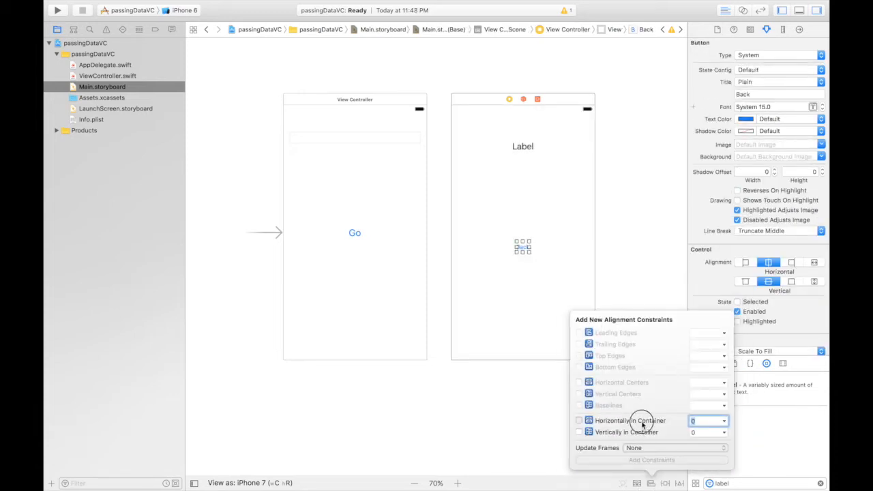
click(652, 460)
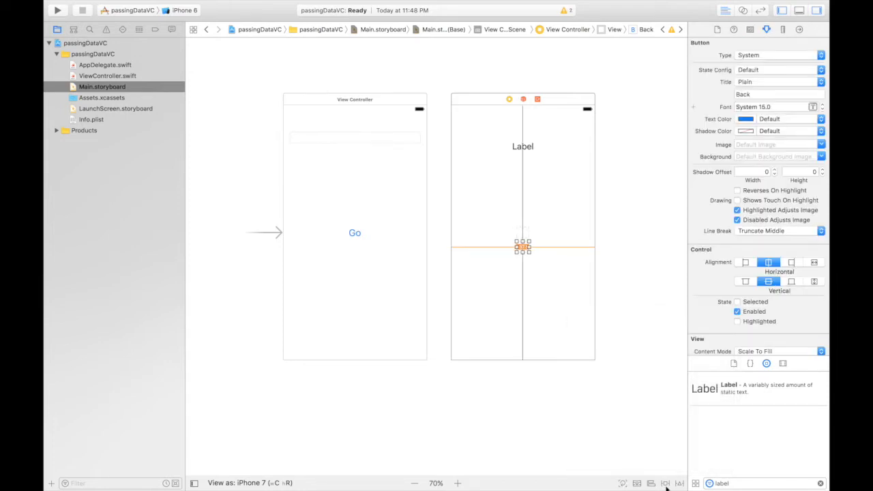
click(663, 483)
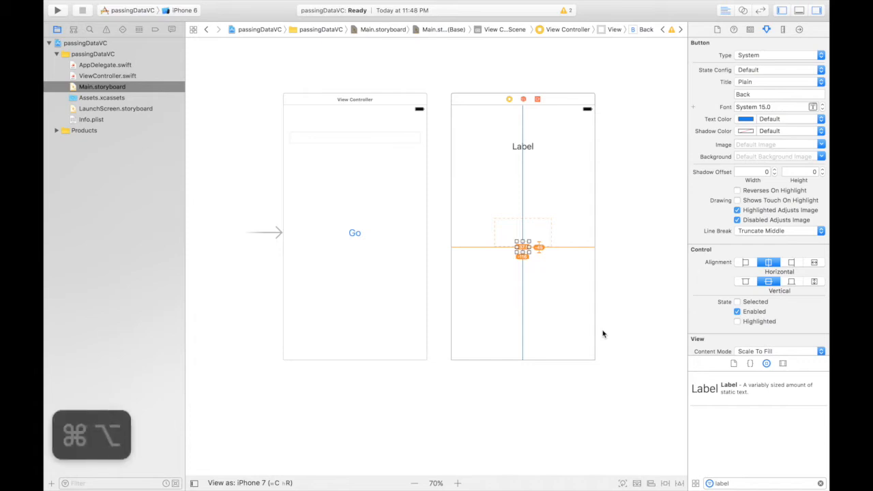
drag(524, 248, 524, 232)
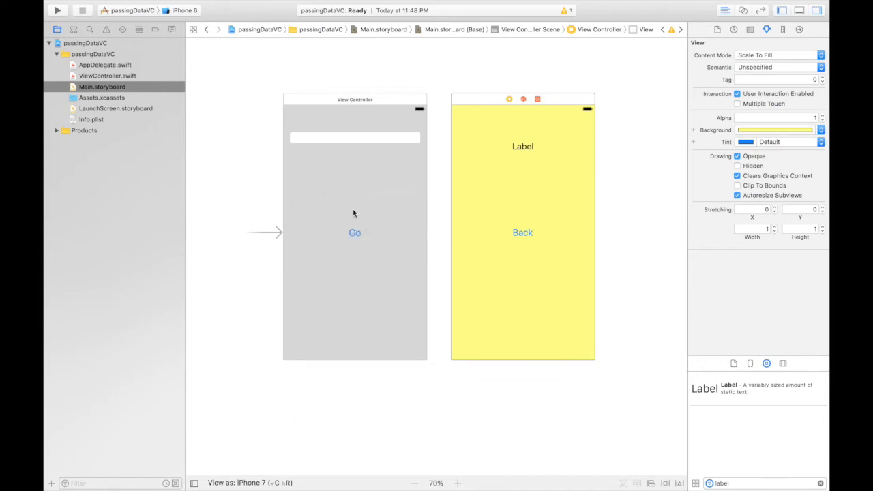
Give the second screen a yellow background and move it away from the first
click(509, 98)
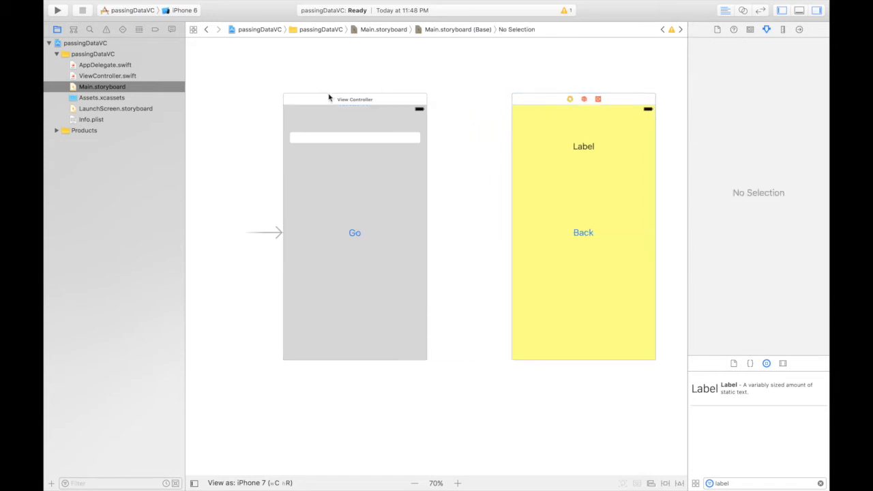
Connect the first screen to the second with a Show segue identified as go
click(341, 99)
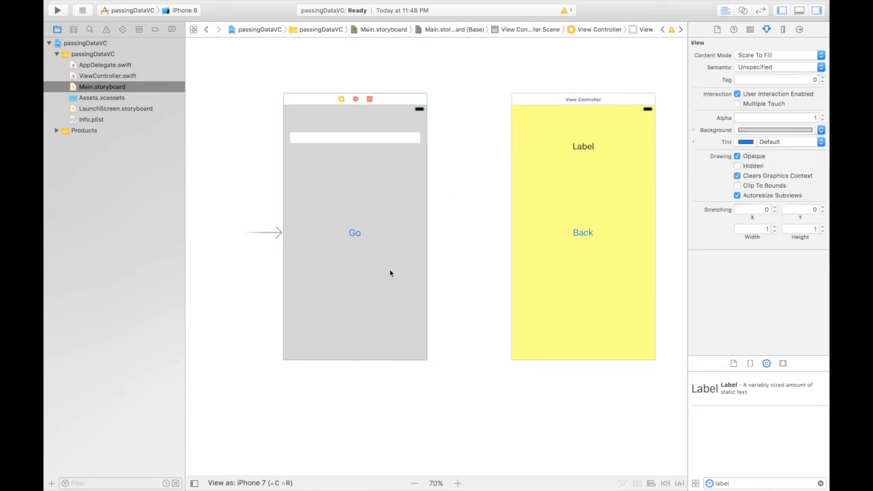
click(341, 99)
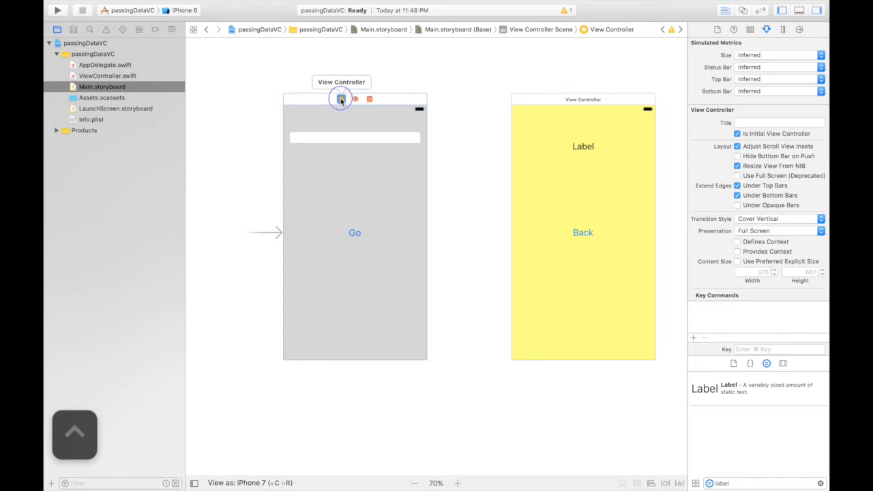
drag(341, 98, 527, 144)
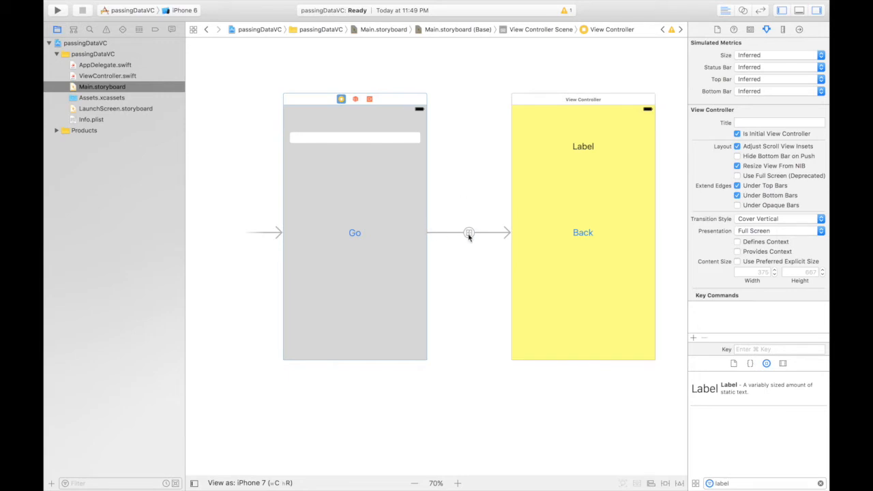
click(469, 232)
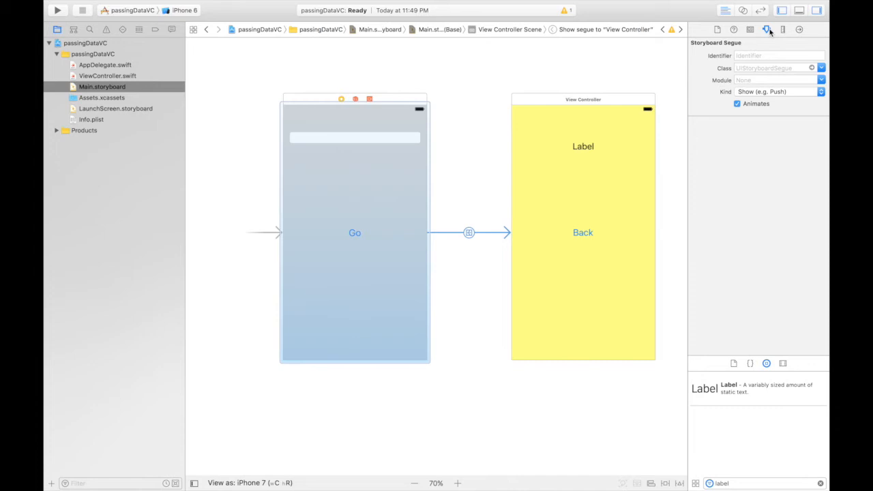
mouse_move(767, 30)
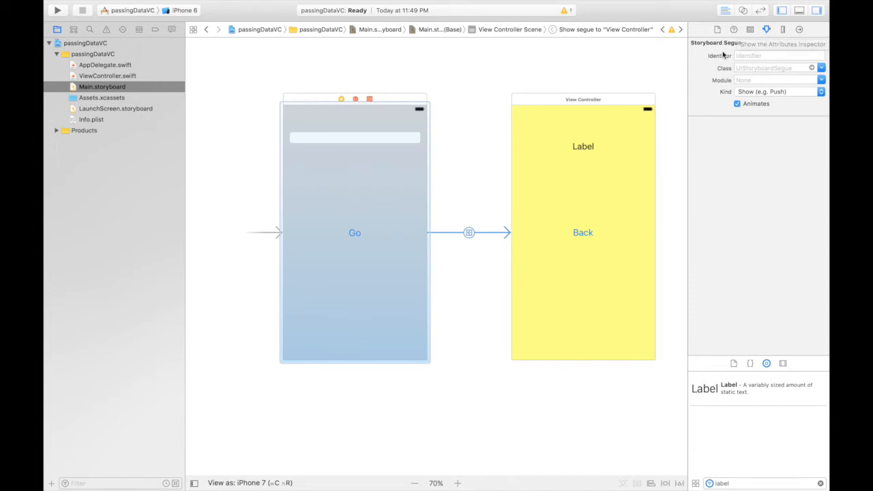
click(780, 55)
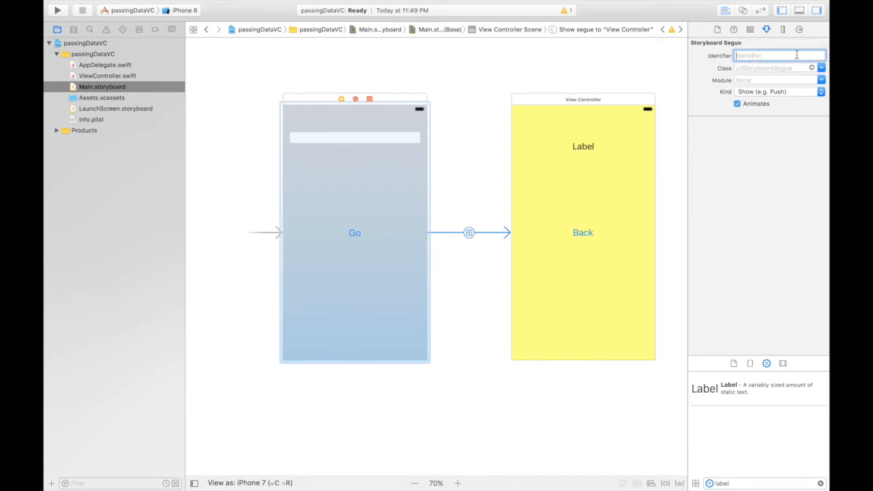
text(go)
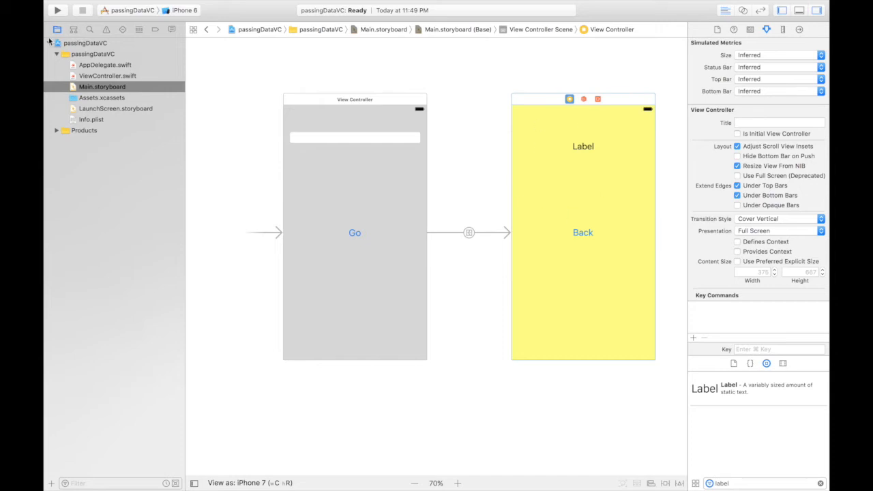
Add a Cocoa Touch Class file SecondViewController subclassing UIViewController
right_click(76, 54)
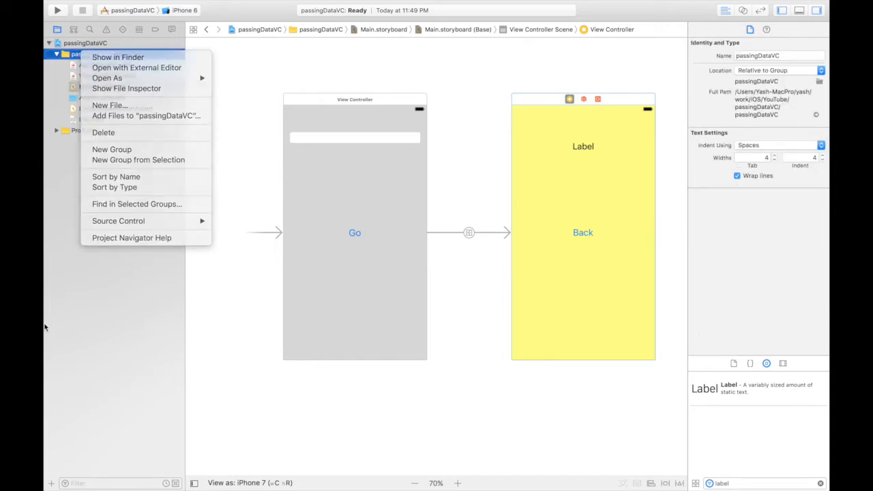
mouse_move(139, 150)
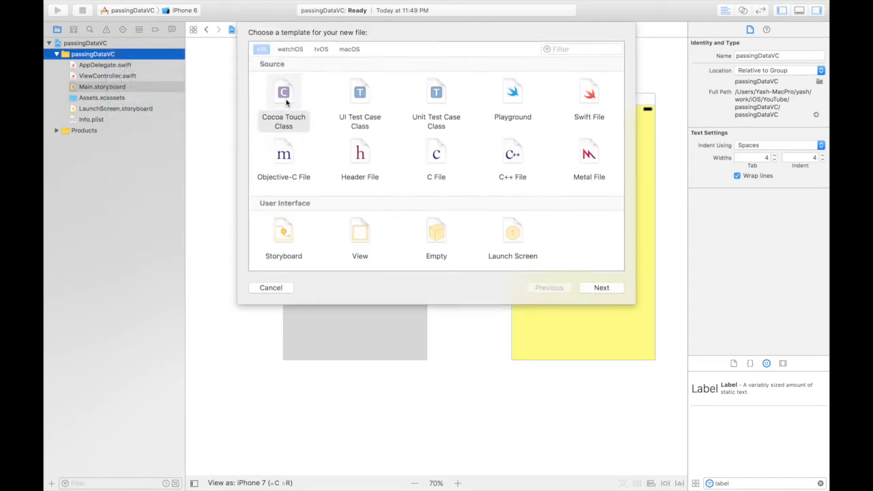
click(284, 96)
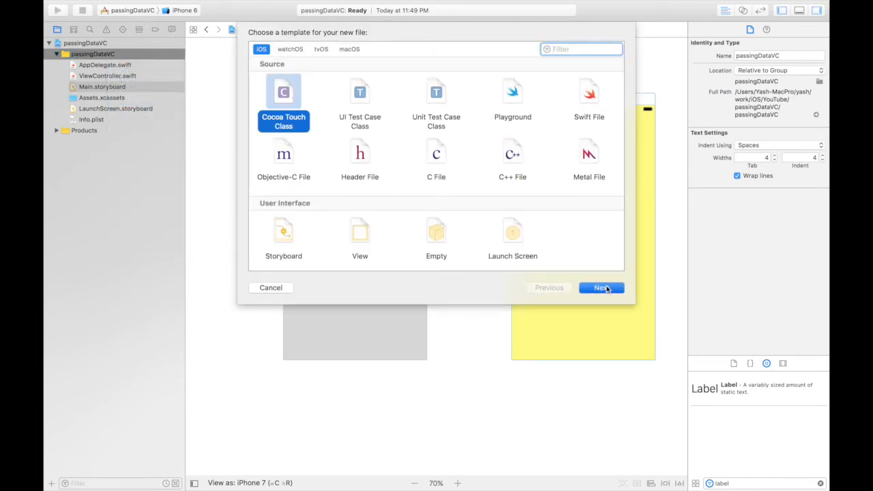
click(602, 288)
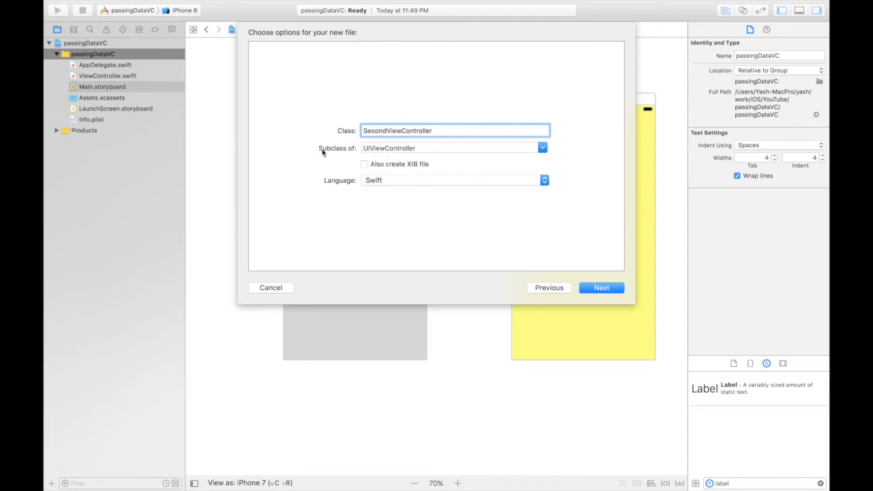
mouse_move(433, 159)
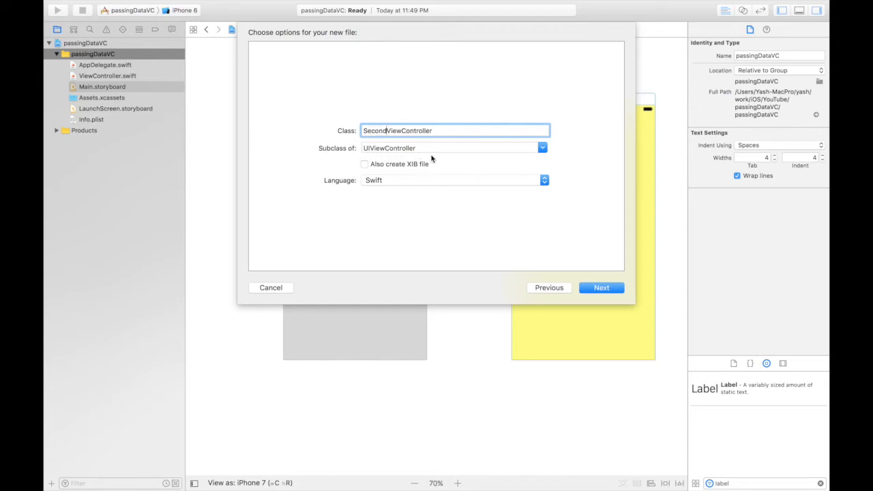
click(601, 287)
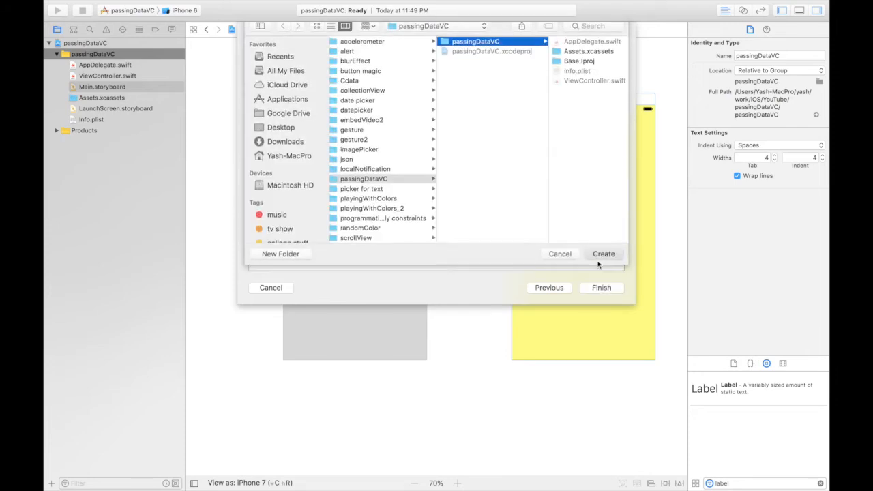
click(603, 253)
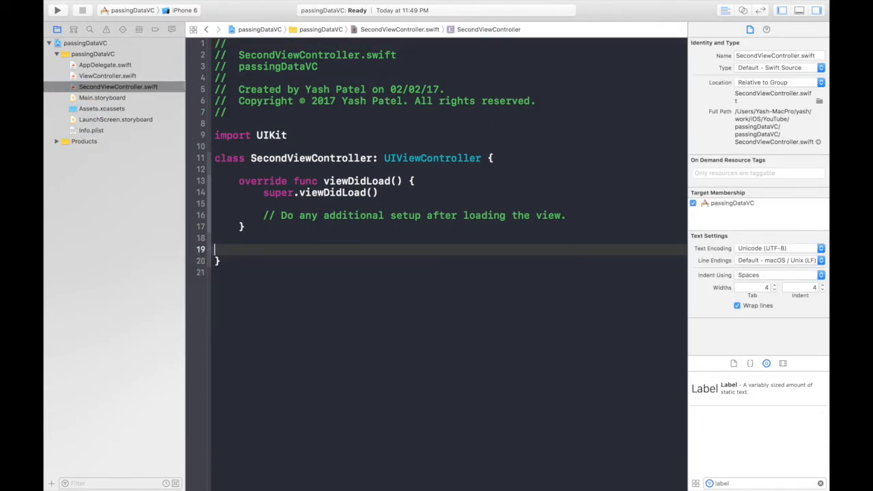
Connect the first screen's text field to ViewController as outlet nameField
click(101, 98)
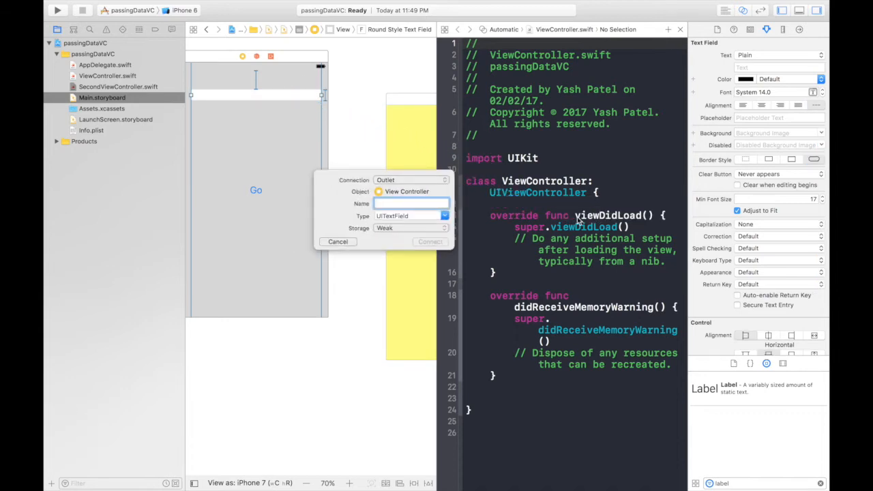
text(nameField)
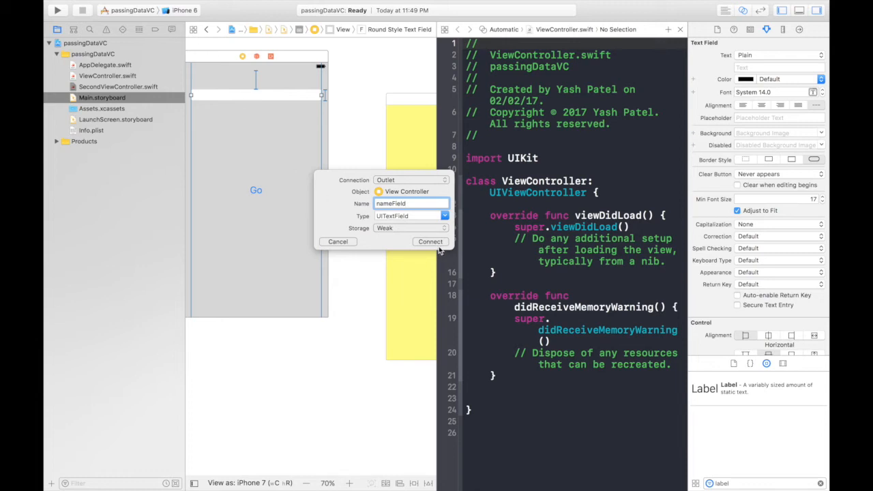
click(430, 241)
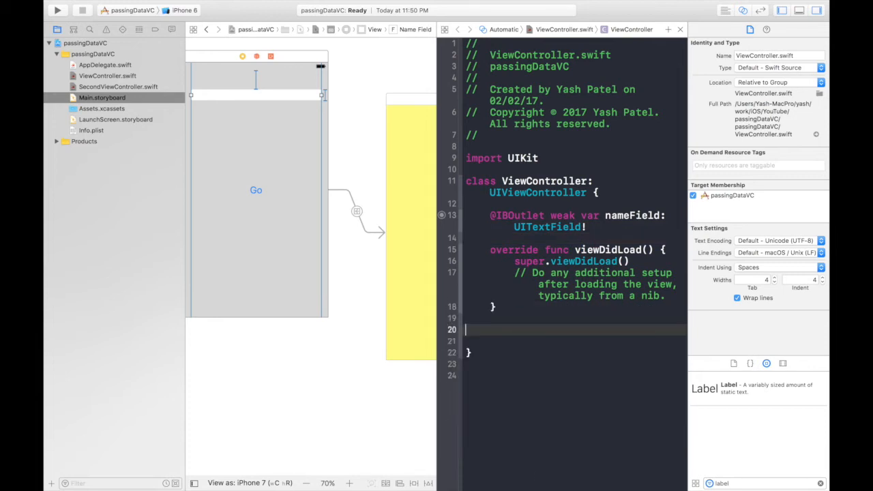
Connect the Go button to ViewController as action goPressed
click(255, 190)
text(g)
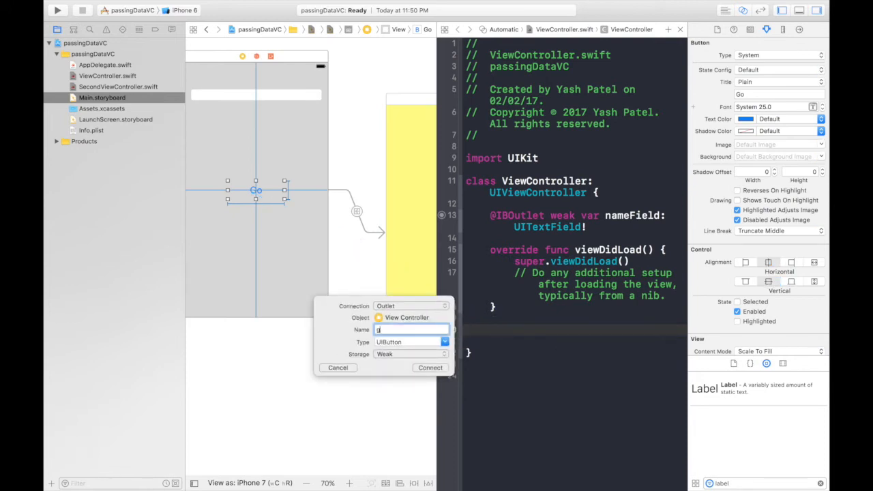
text(oPressed)
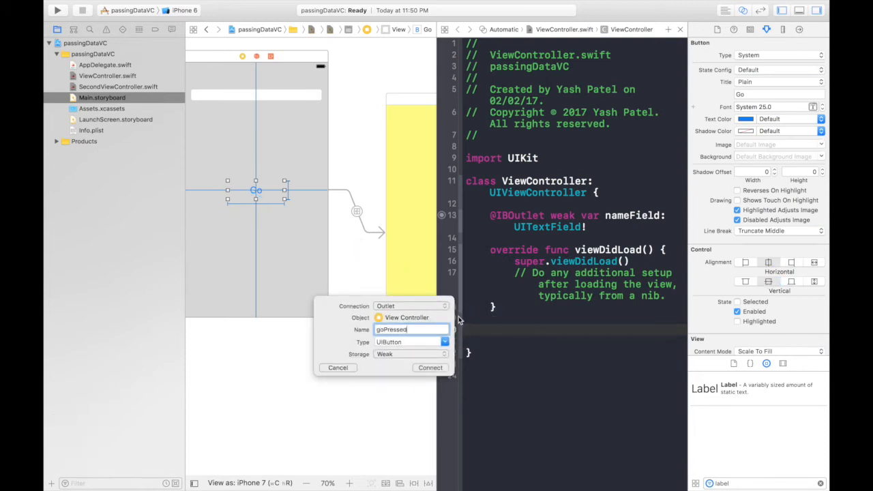
click(432, 306)
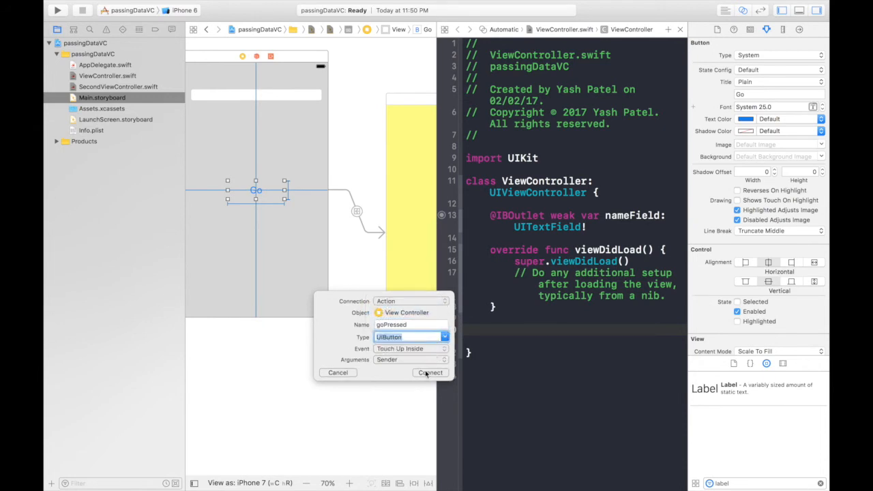
click(430, 372)
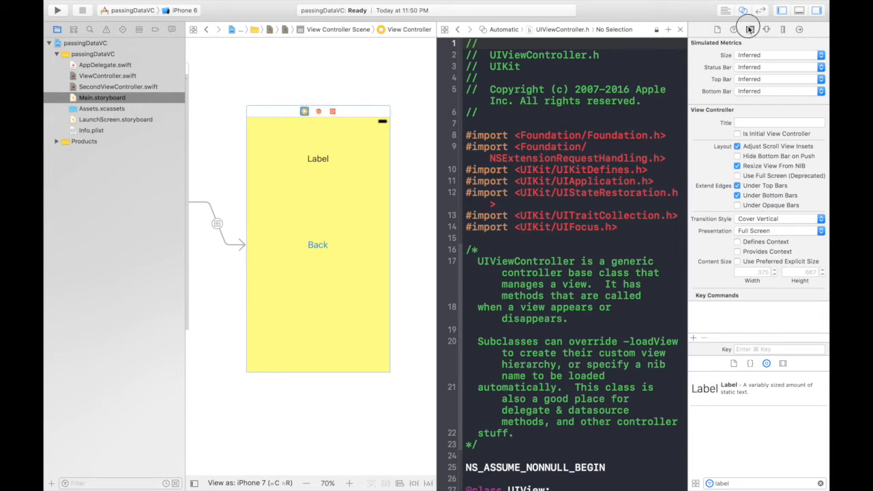
Assign SecondViewController as the yellow scene's custom class and show its code beside the storyboard
click(749, 27)
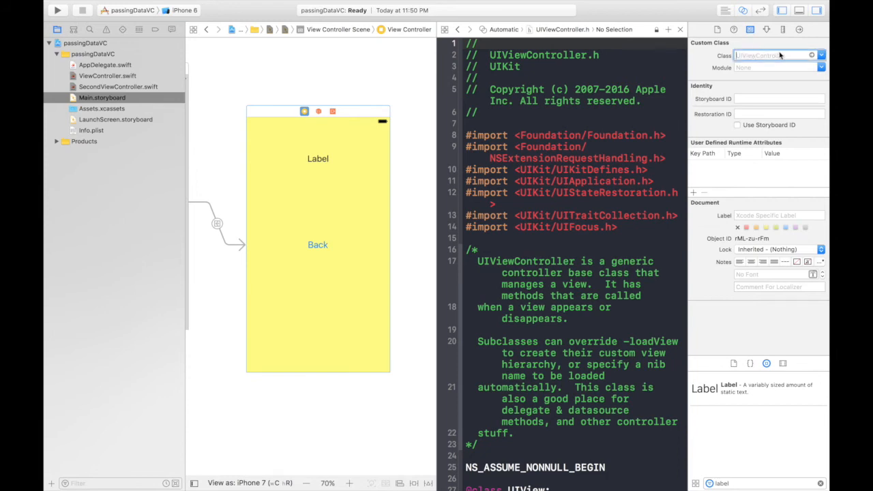
text(SecondViewController)
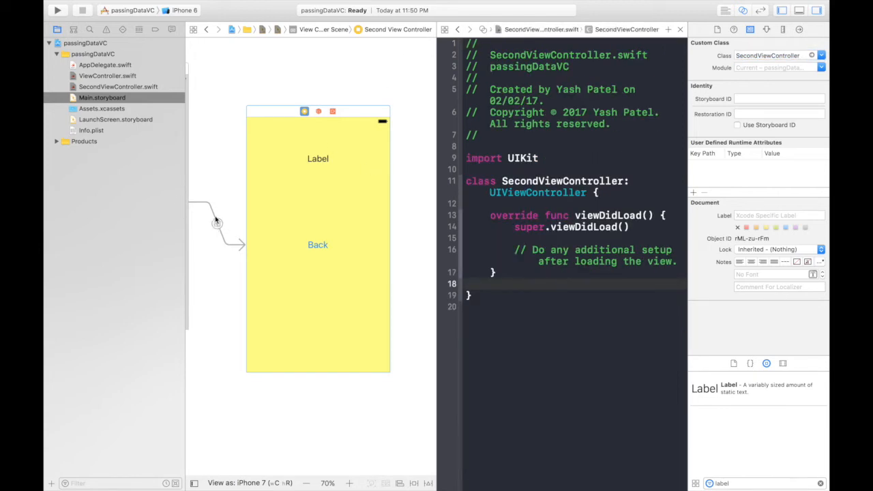
click(217, 223)
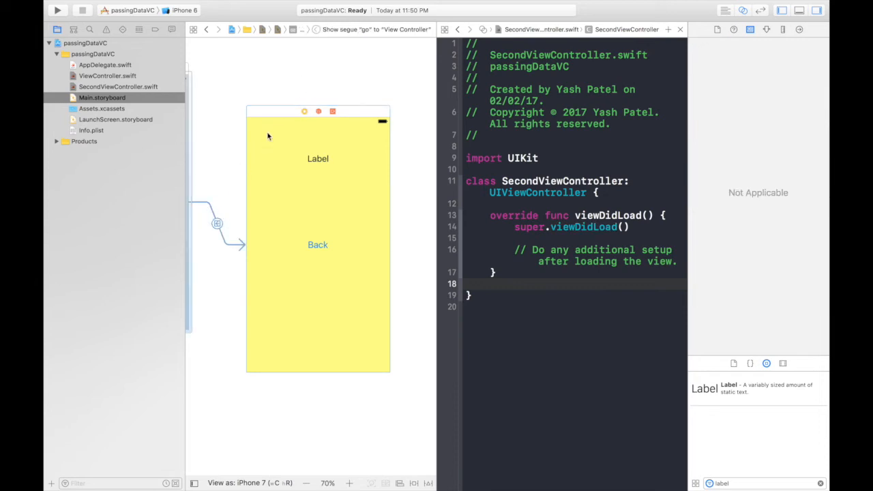
click(303, 111)
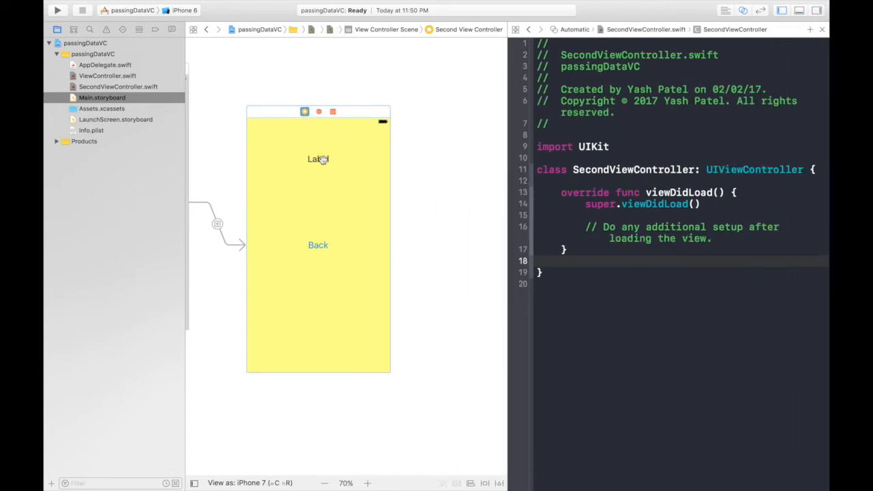
Connect the label as outlet nameLbl and the Back button as outlet backPressed in SecondViewController
drag(318, 158, 565, 184)
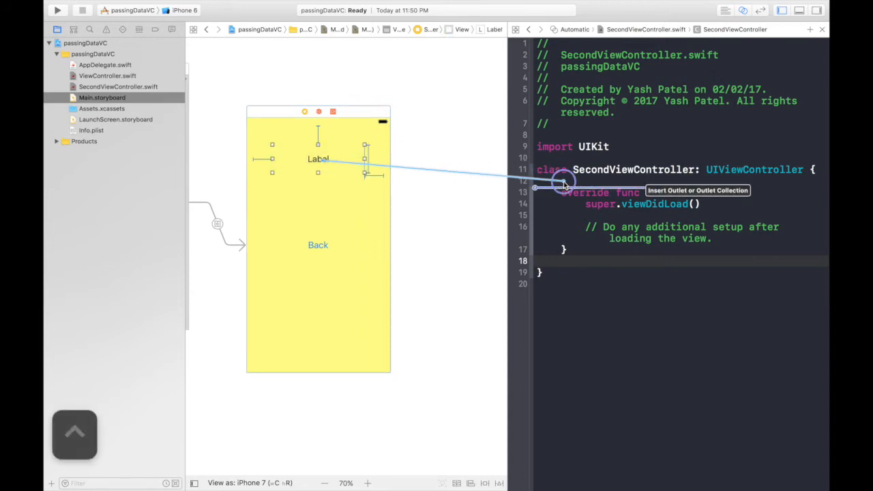
text(nameLbl)
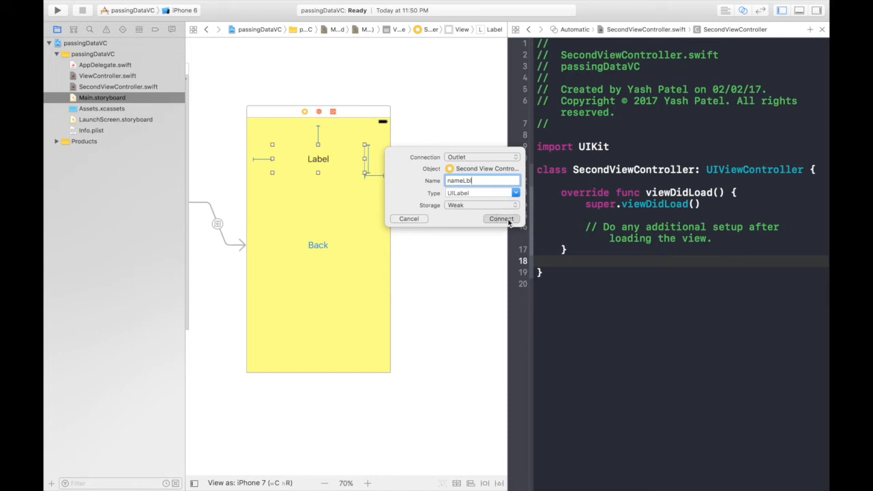
click(499, 218)
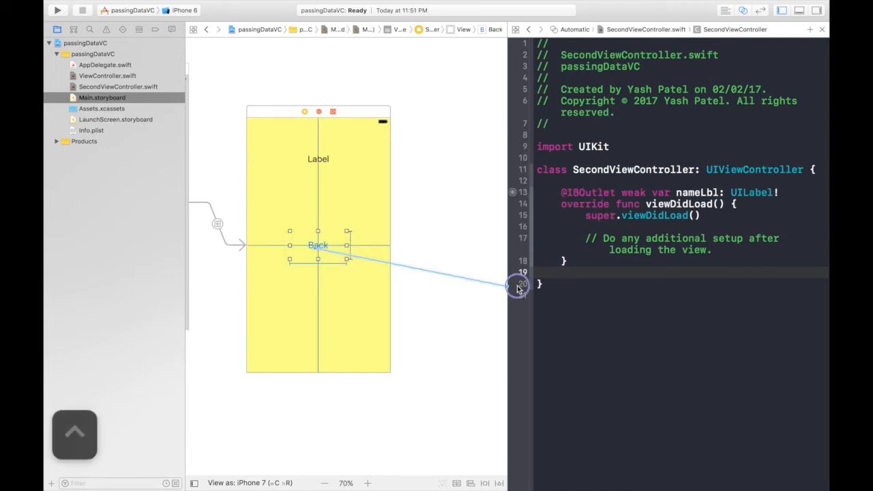
text(backP)
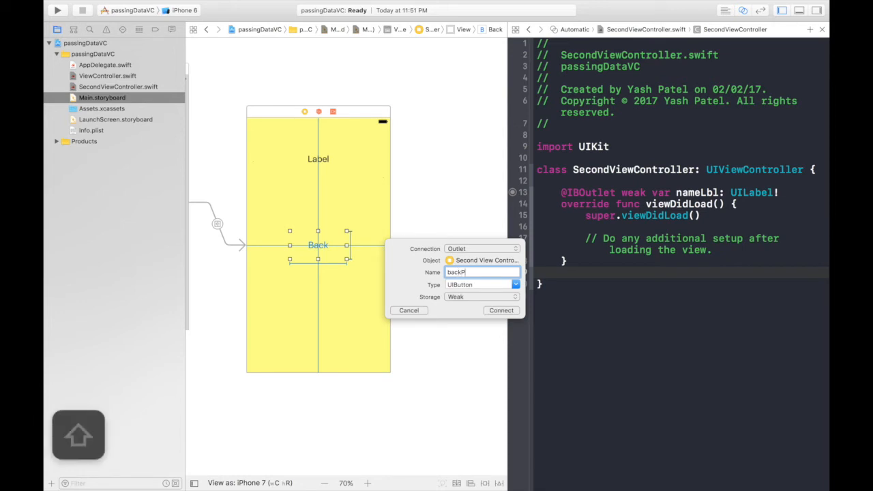
text(ressed)
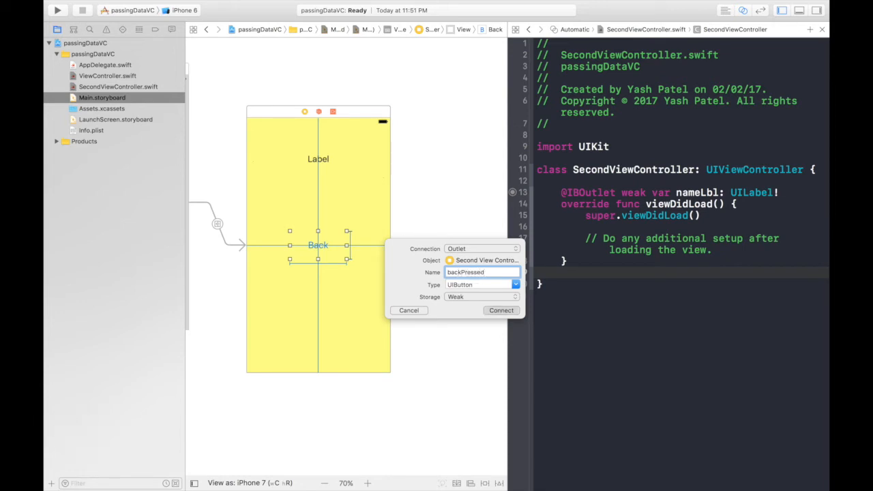
click(501, 311)
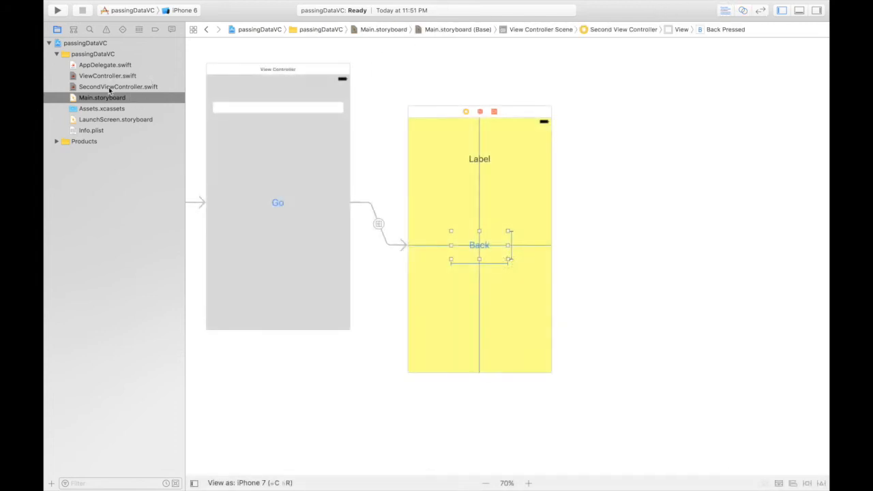
Declare var nameToDisplay = "" below nameLbl in SecondViewController, dropping the mistaken backPressed outlet
click(117, 88)
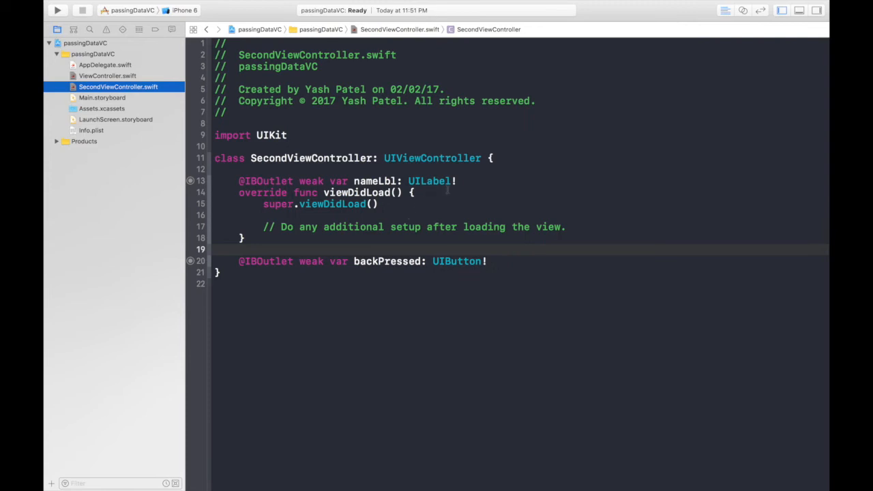
key(Return)
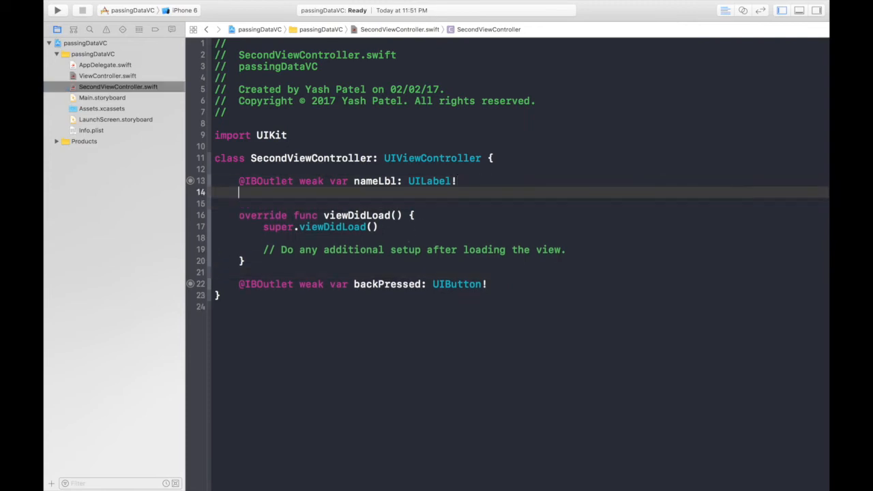
text(var)
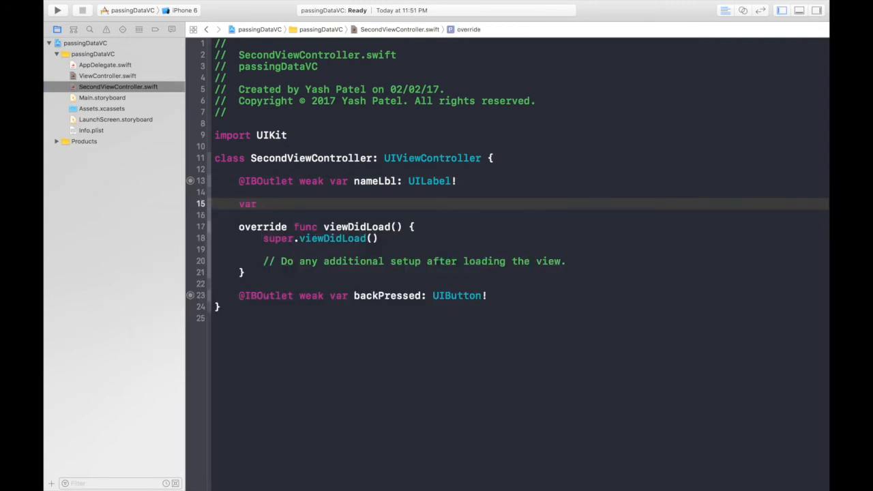
text(nameToDis)
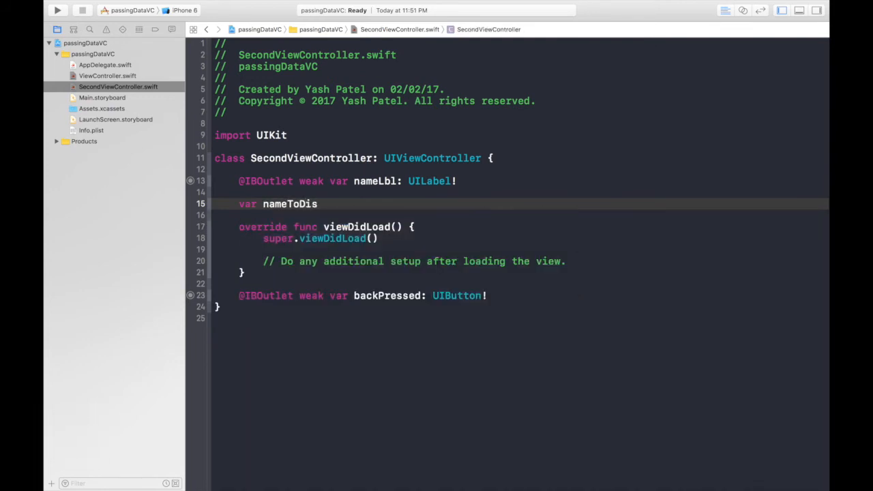
text(play =)
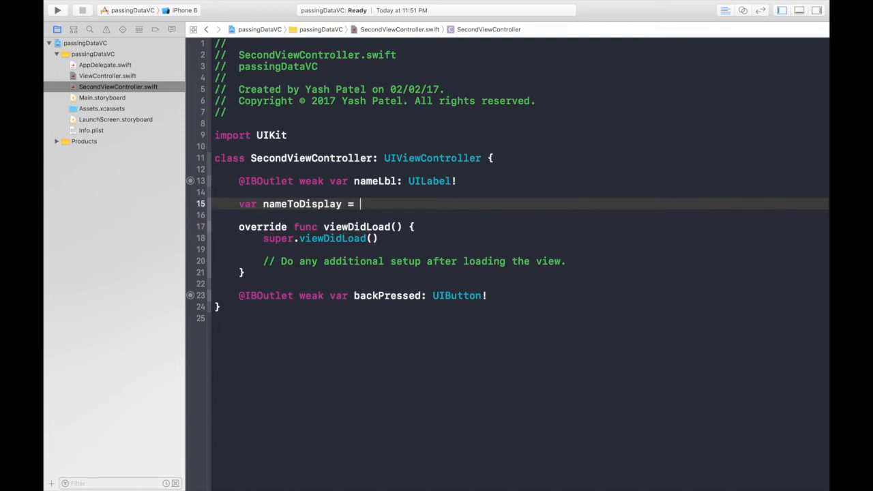
text("")
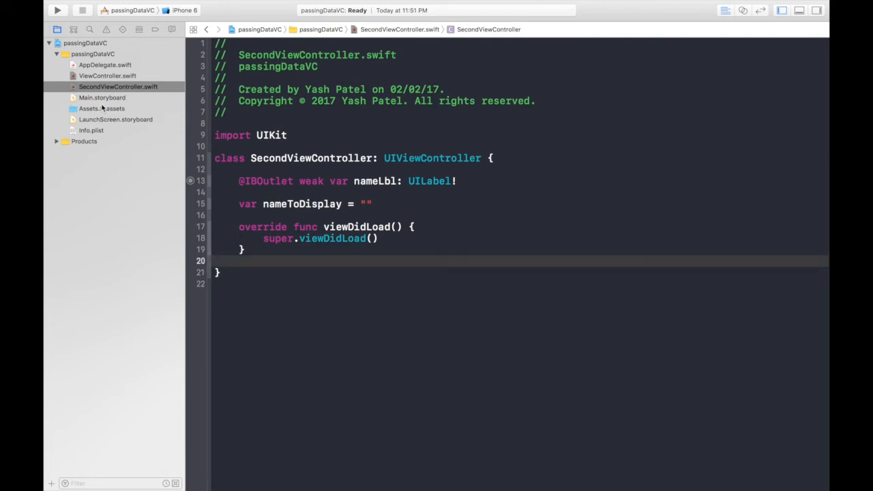
click(101, 98)
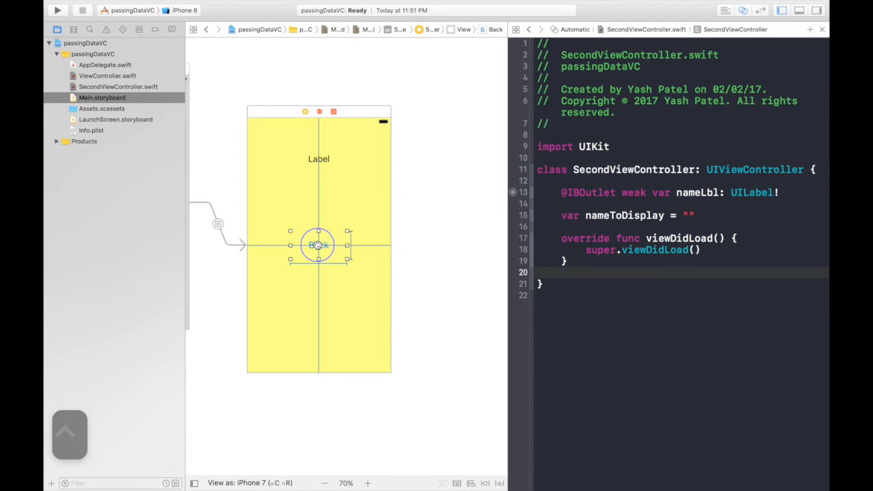
Connect the Back button as an Action named backPressed in SecondViewController
drag(320, 246, 539, 273)
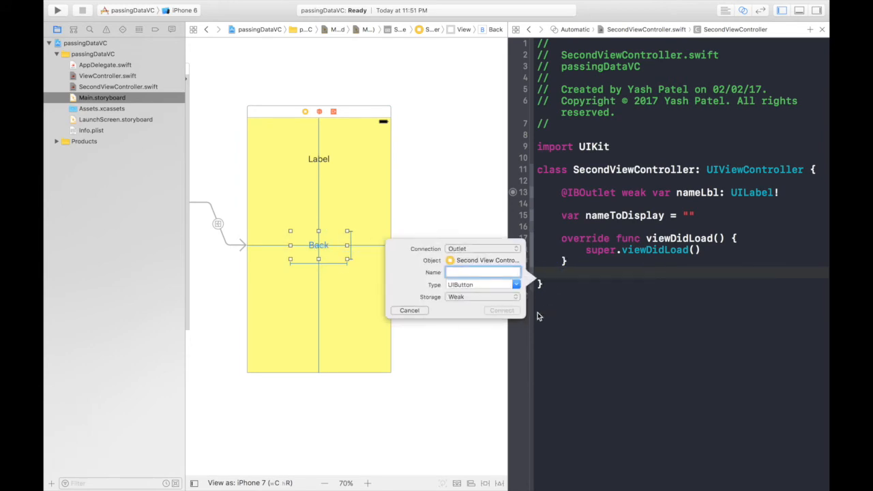
text(backPressed)
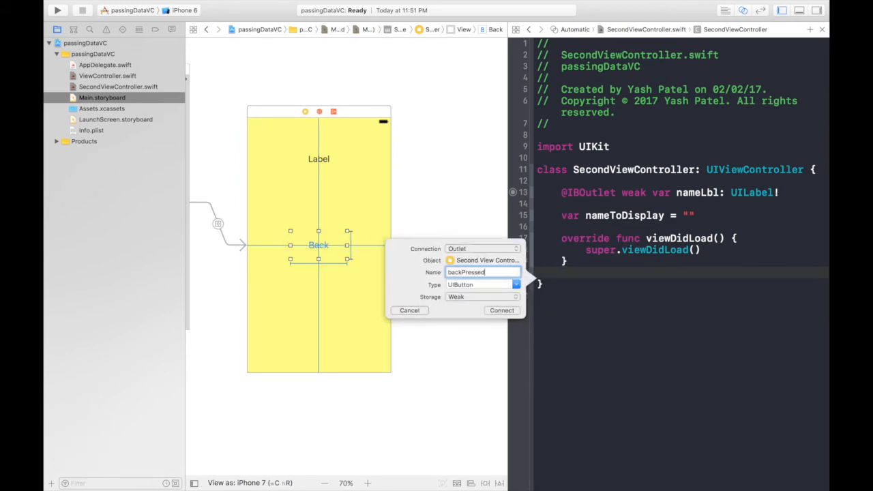
click(483, 249)
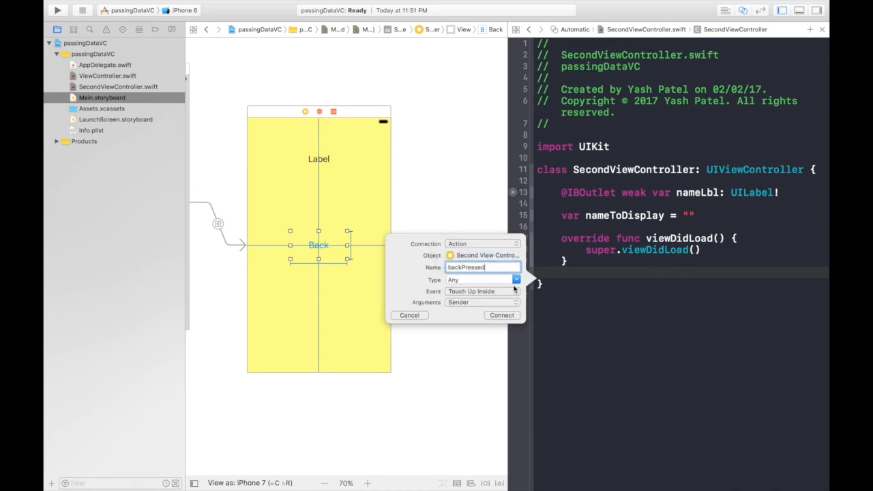
click(502, 315)
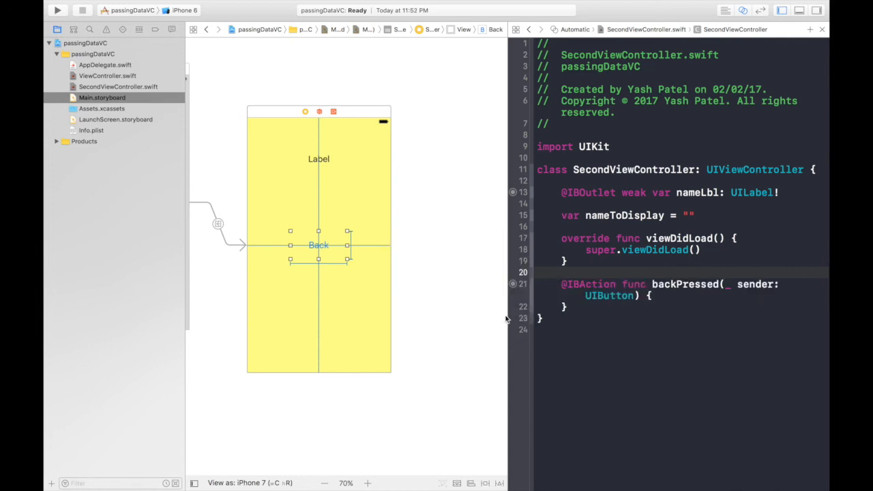
click(106, 87)
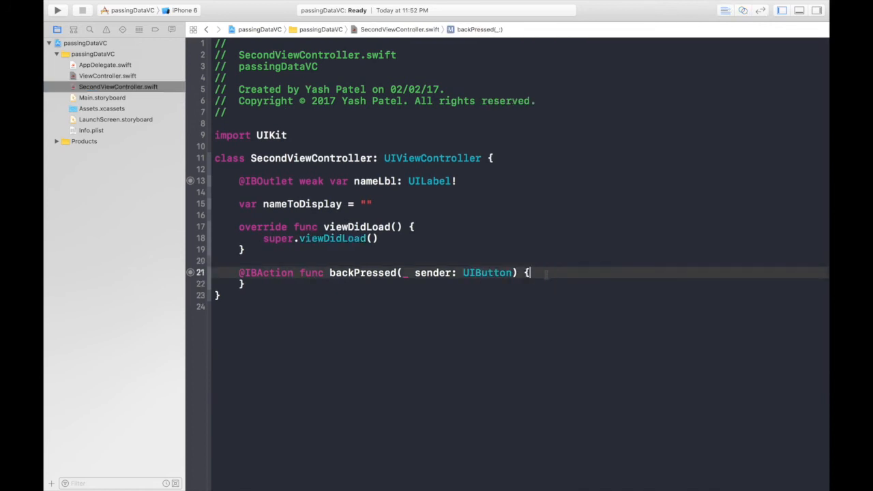
Make backPressed call dismiss(animated: true, completion: nil)
text(d)
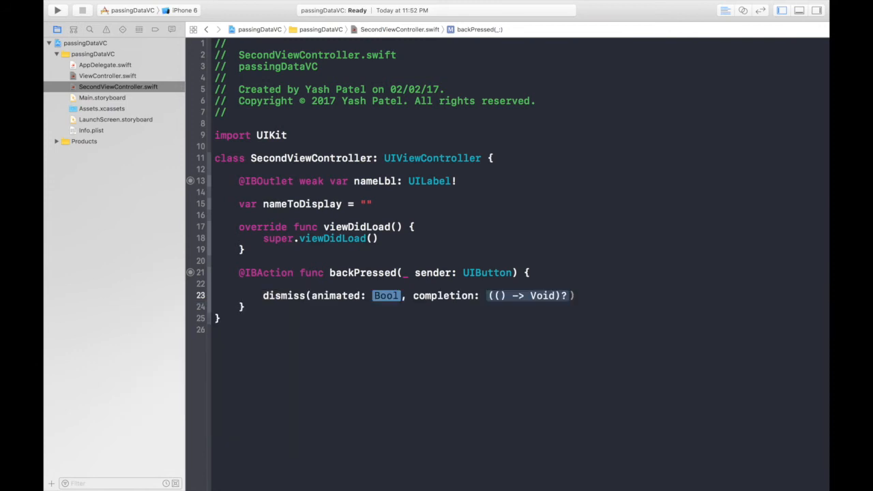
text(true)
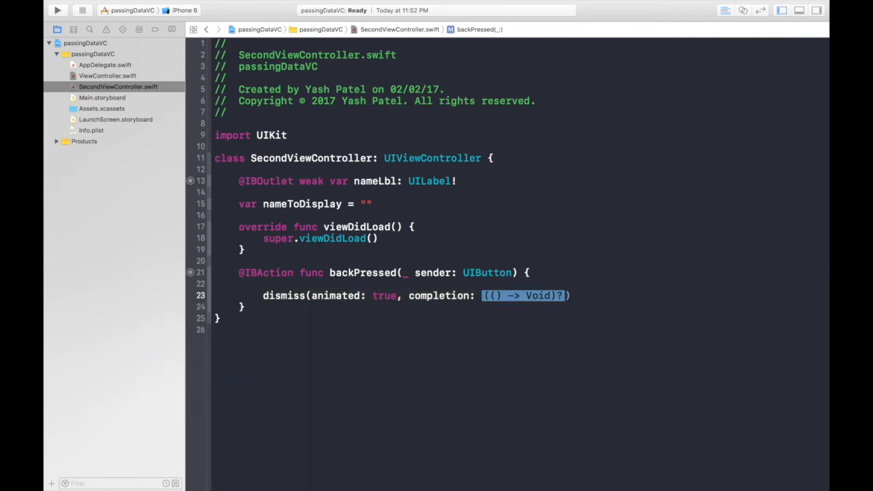
text(nil)
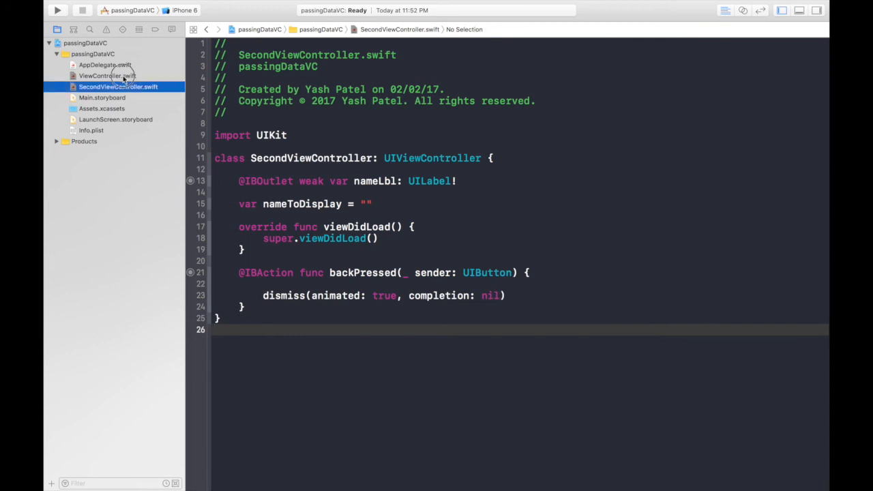
In ViewController's goPressed, call performSegue(withIdentifier: "go", sender: self)
click(109, 75)
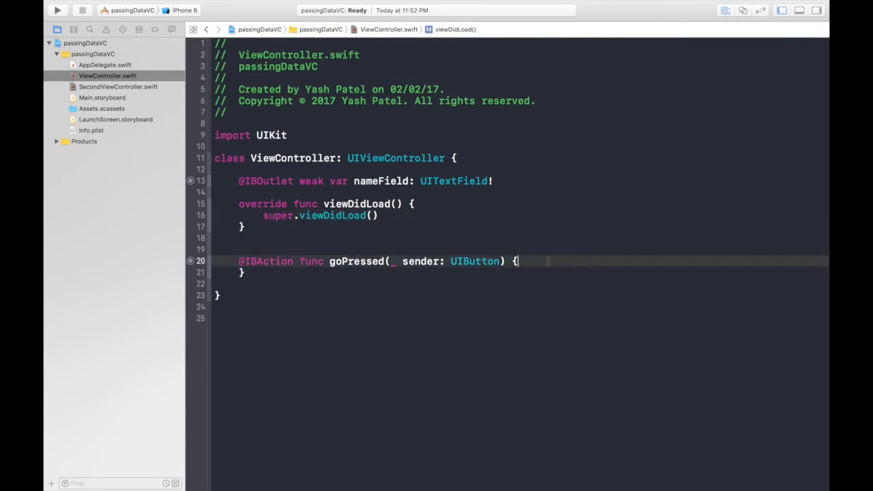
text(pe)
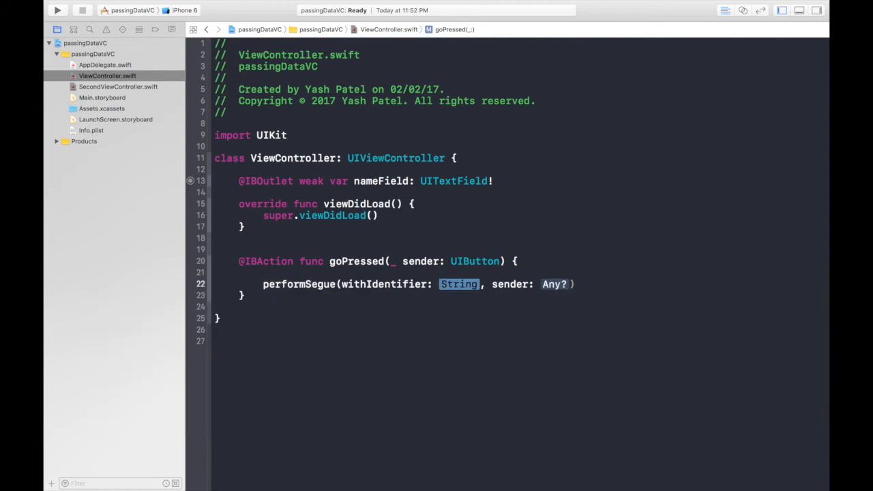
text("")
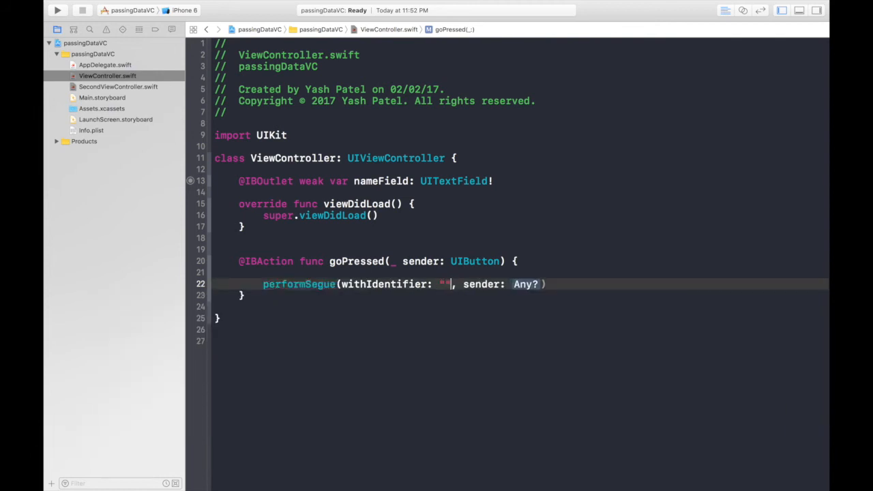
text(go)
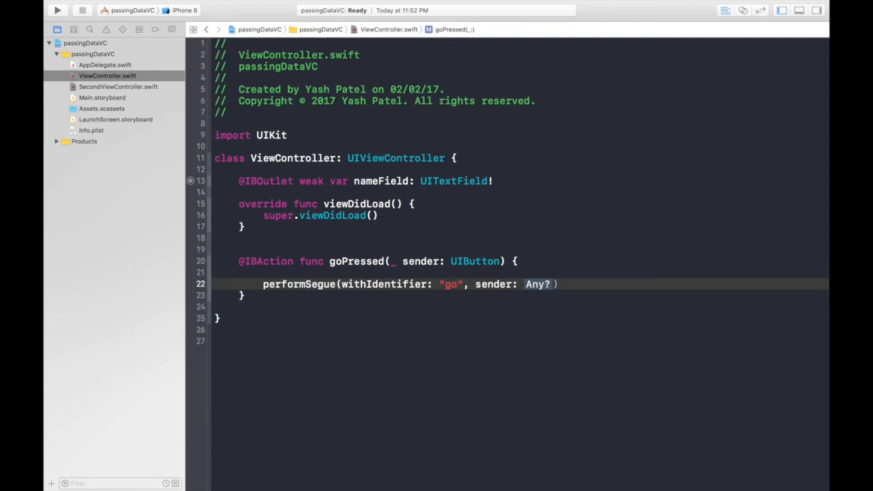
text(self)
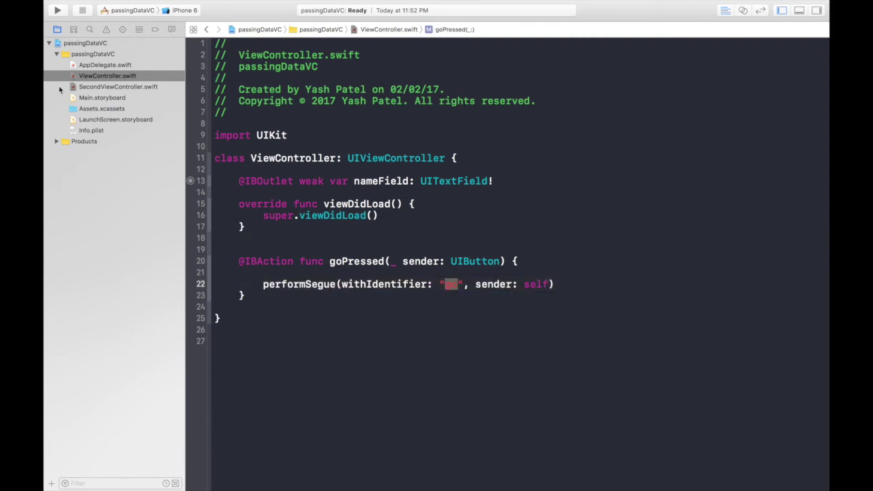
Check the go segue in the storyboard, then return to ViewController's code
click(103, 98)
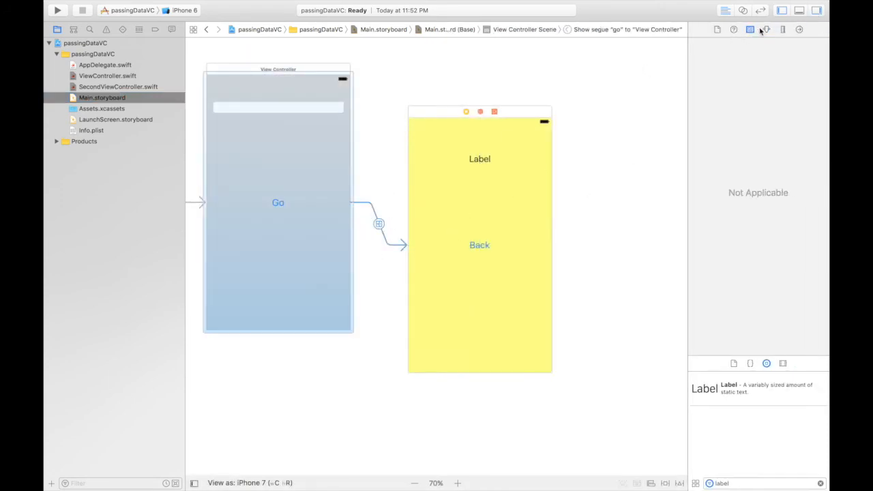
click(379, 224)
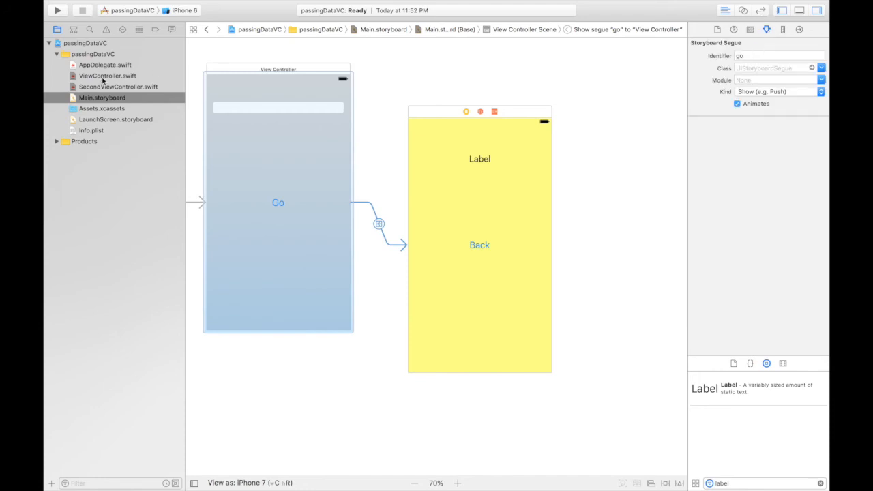
click(107, 76)
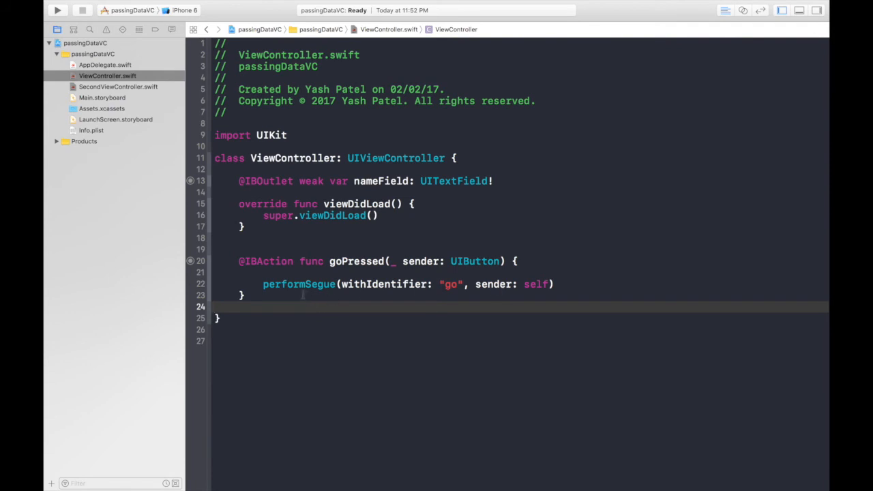
Override prepare(for:sender:) with let destVC = segue.destination as! SecondViewController
click(297, 295)
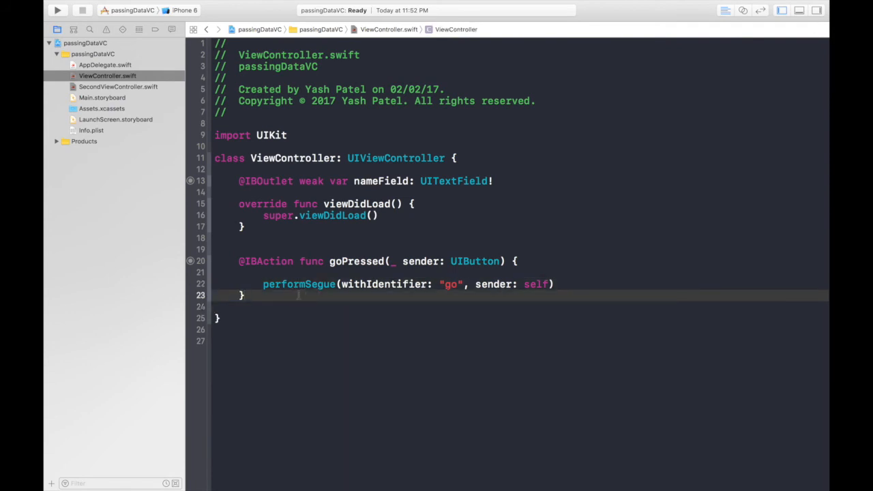
text(pre)
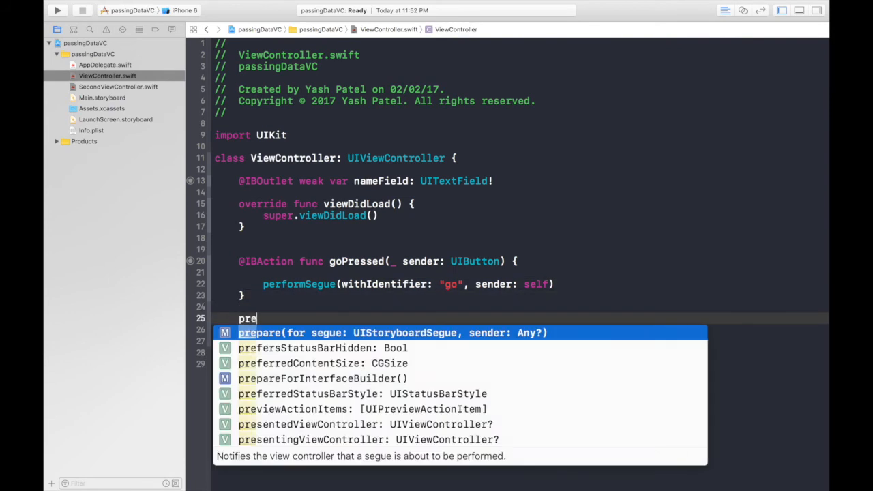
text(pa)
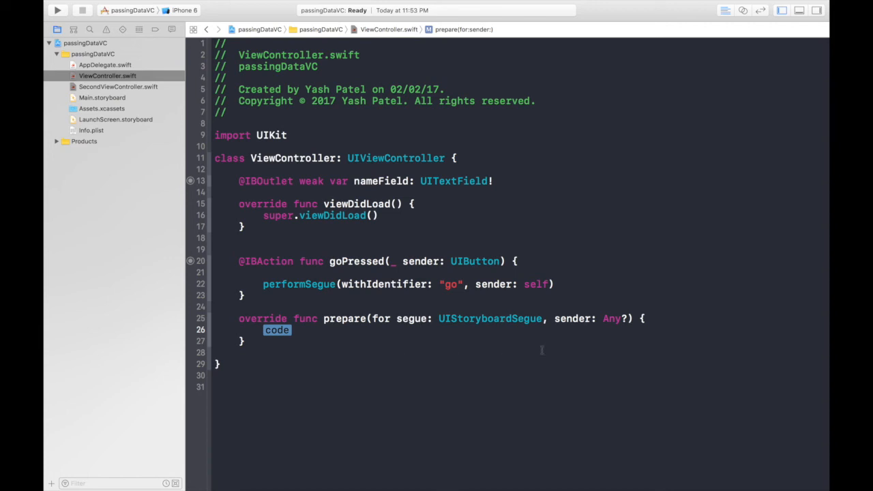
text(le)
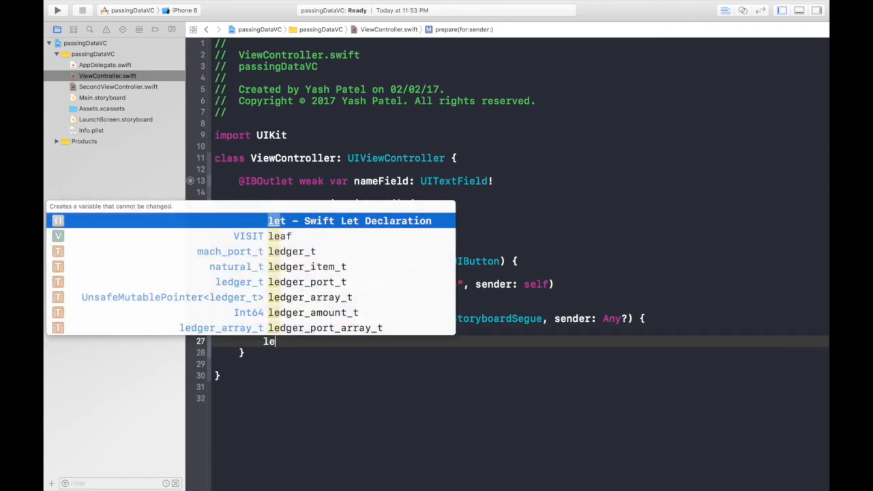
text(des)
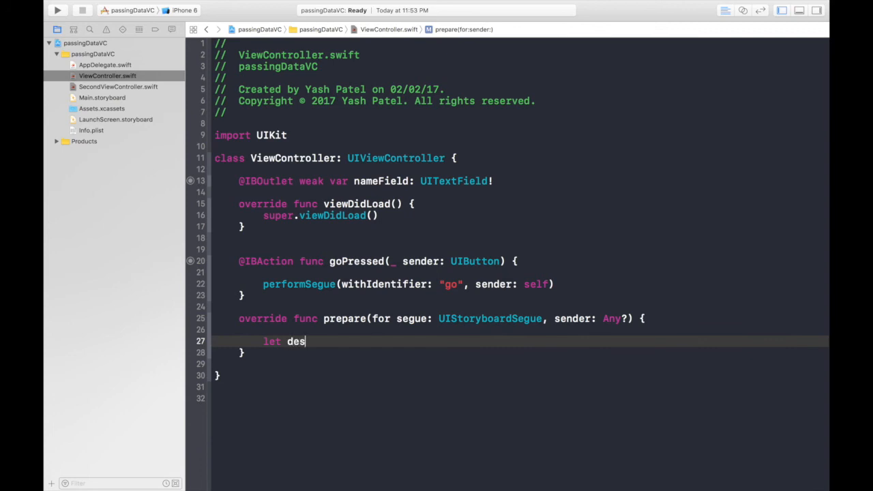
text(tVC =)
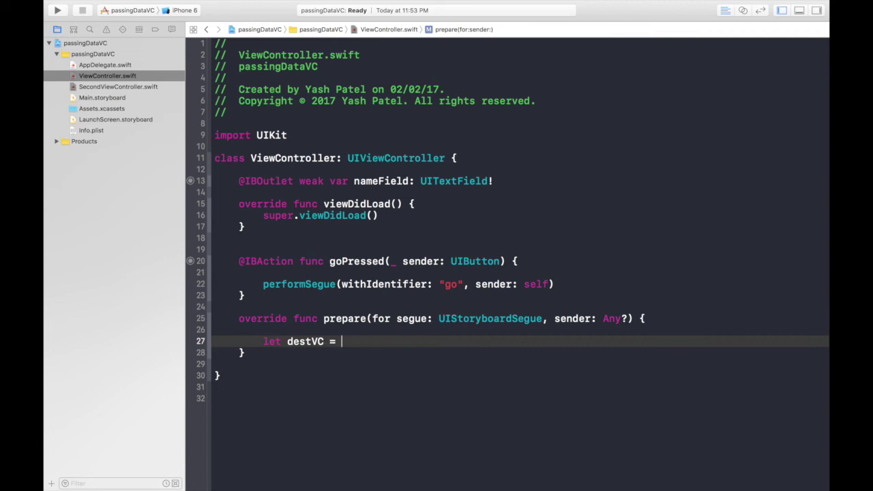
text(segue)
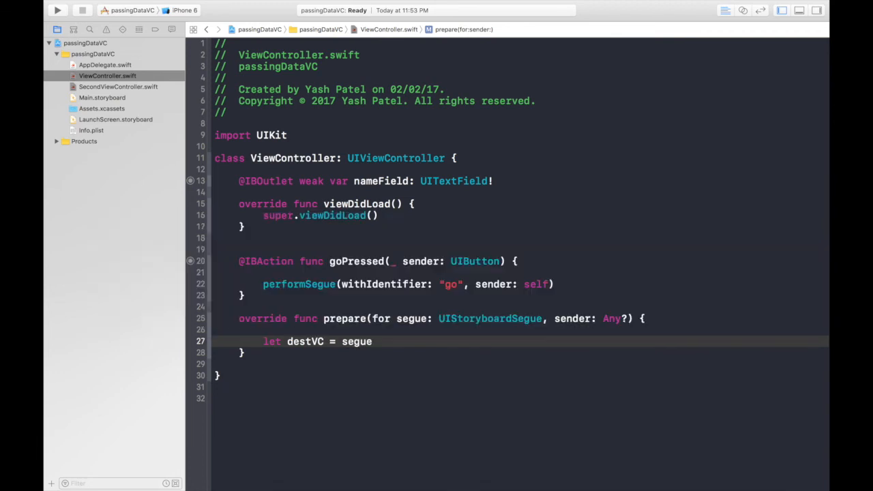
text(.destination as!)
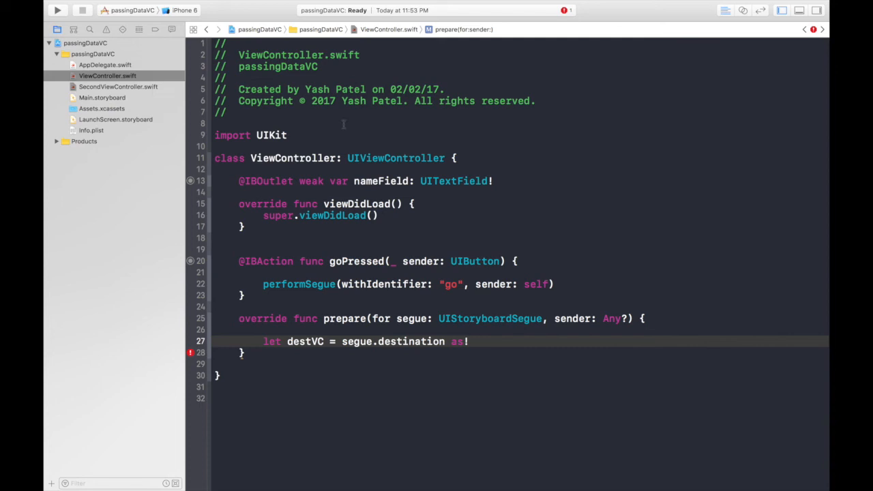
text(SecondViewController)
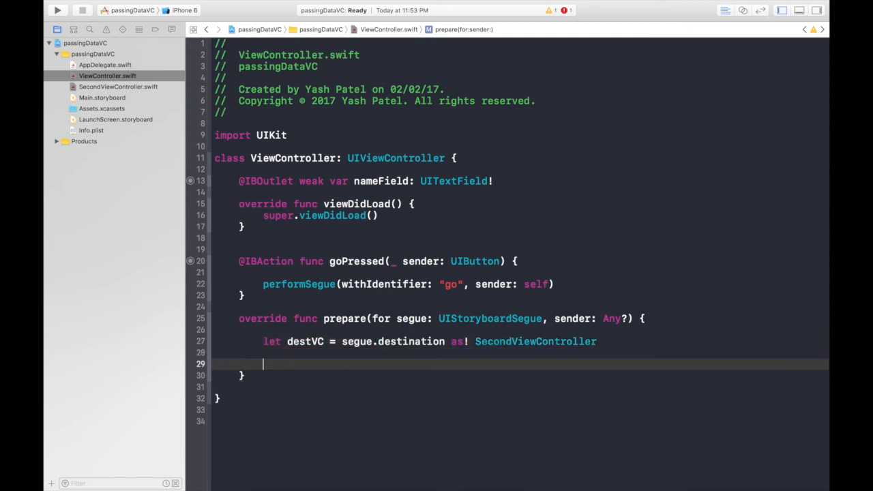
text(destVC.)
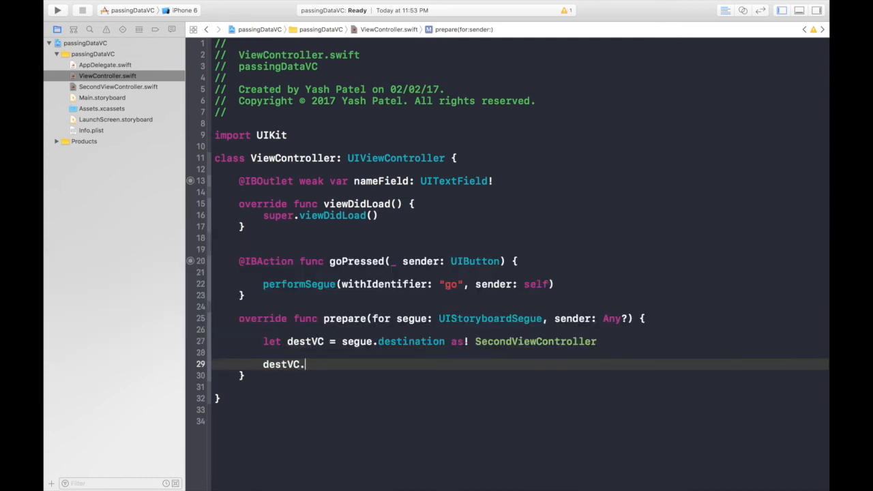
text(na)
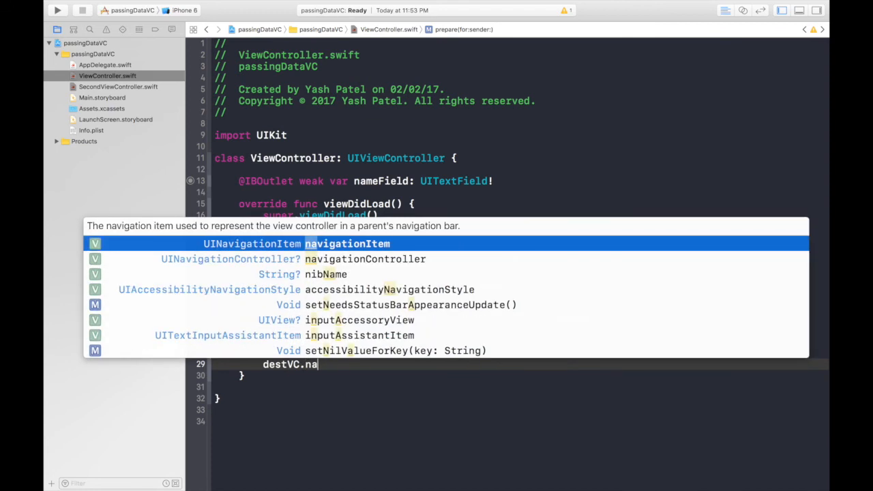
click(117, 87)
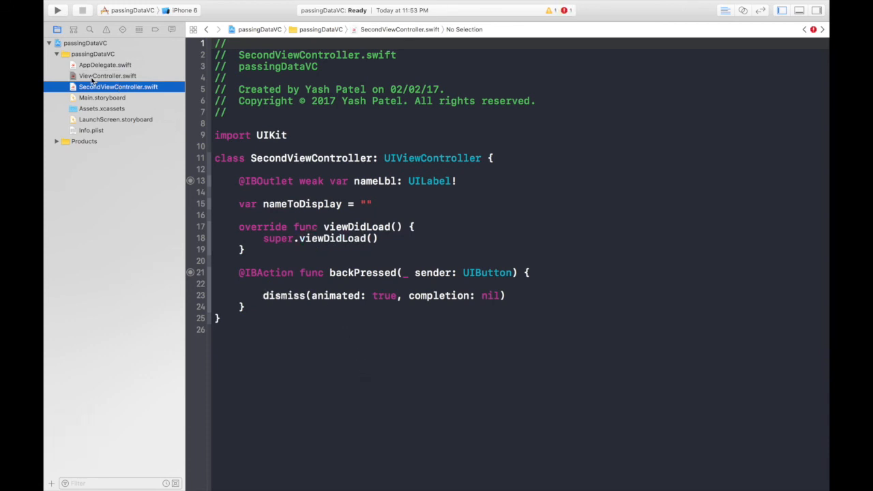
Inside prepare(for:sender:), set destVC.nameToDisplay = nameField.text!
click(107, 76)
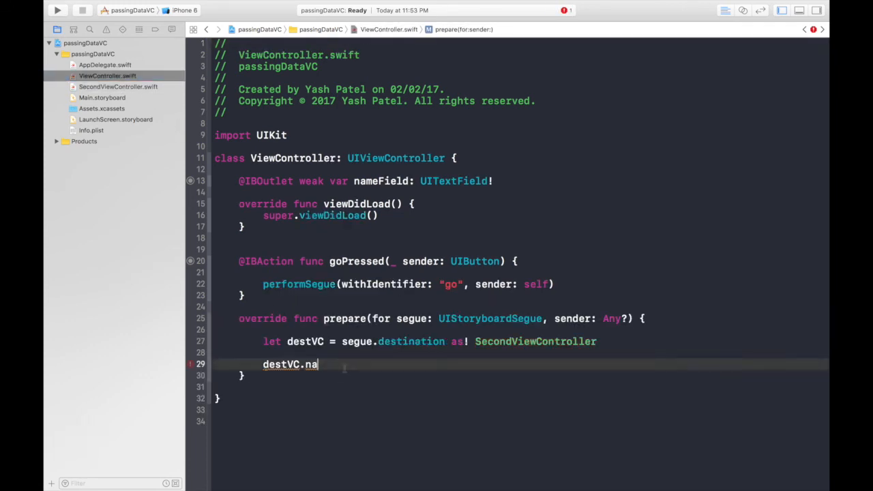
text(nameField.)
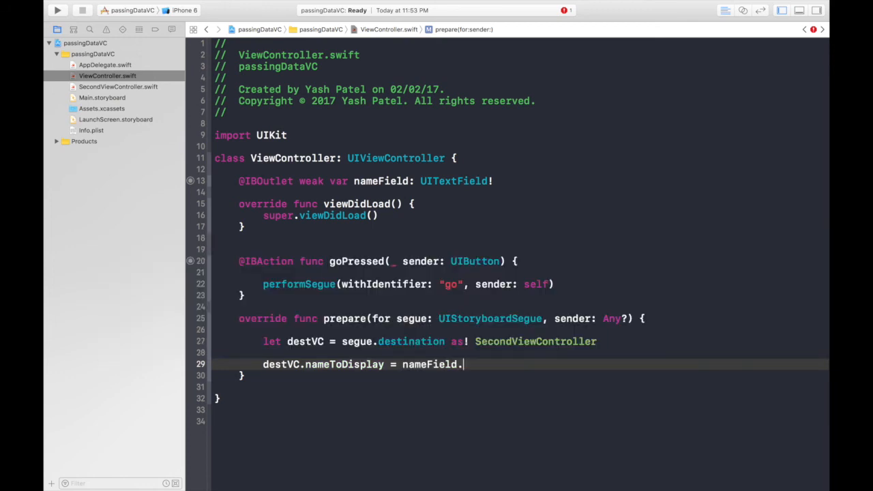
text(text)
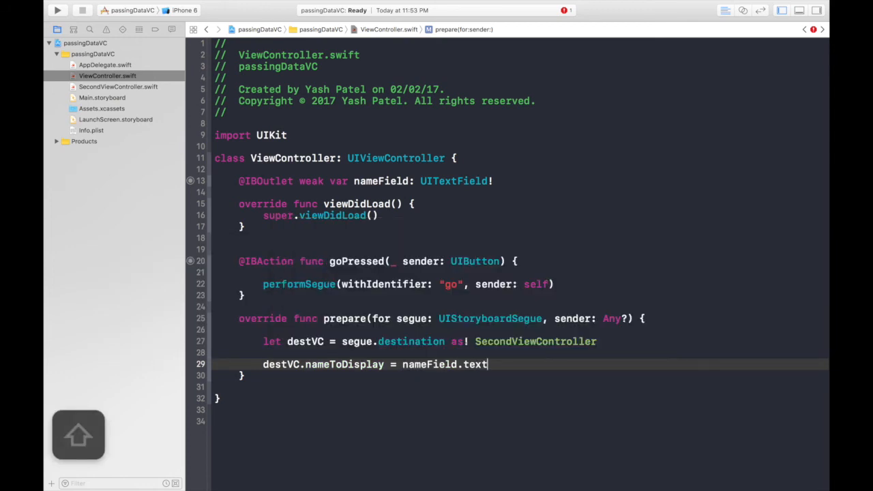
text(!)
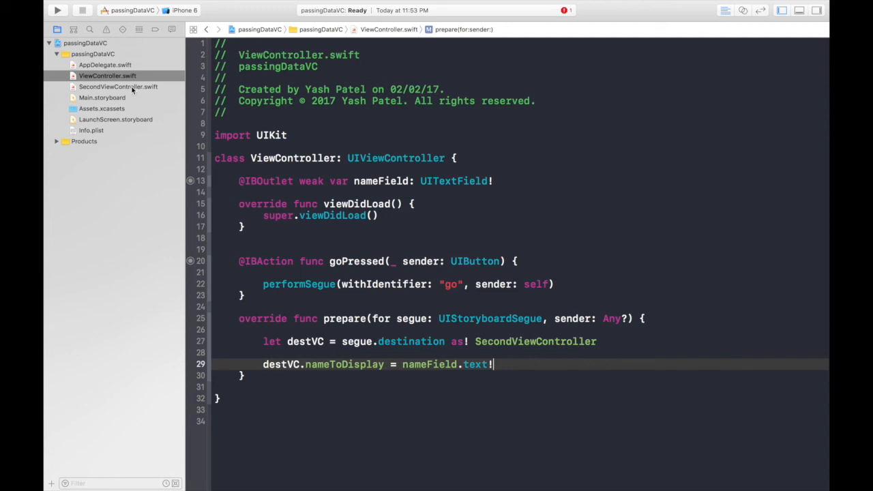
mouse_move(148, 87)
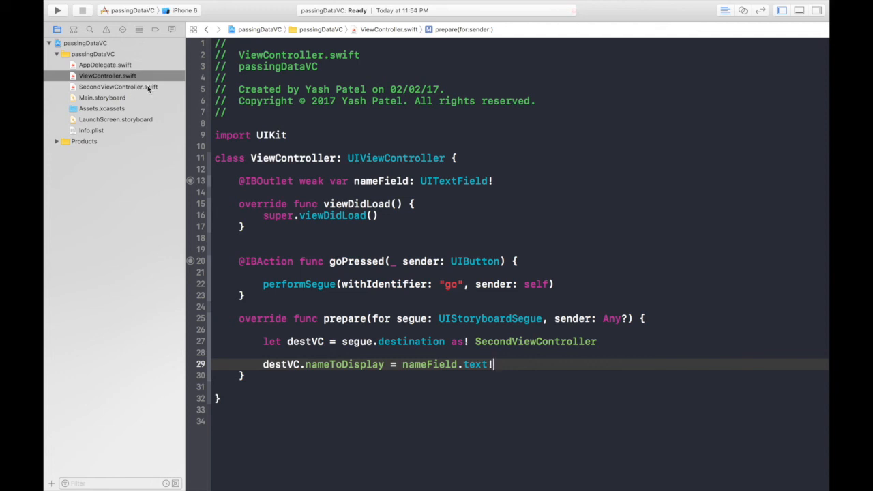
click(117, 87)
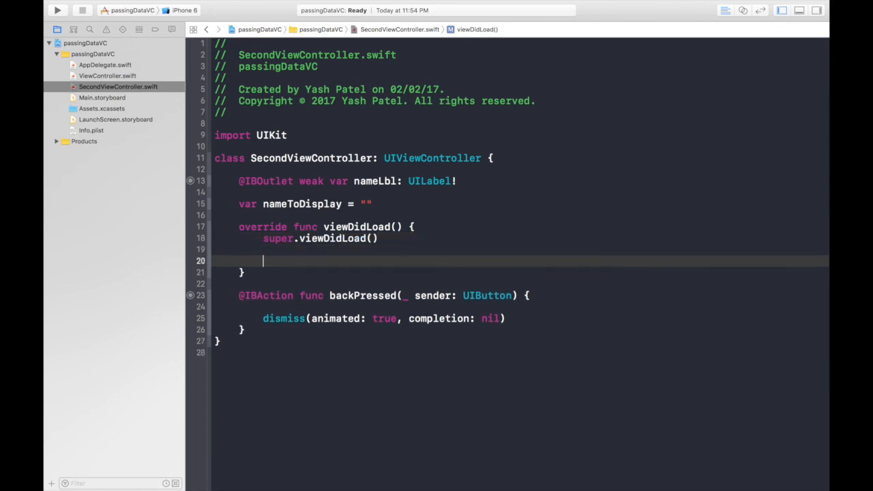
In viewDidLoad set nameLbl.text = nameToDisplay, then build and run the app
text(nameLbl)
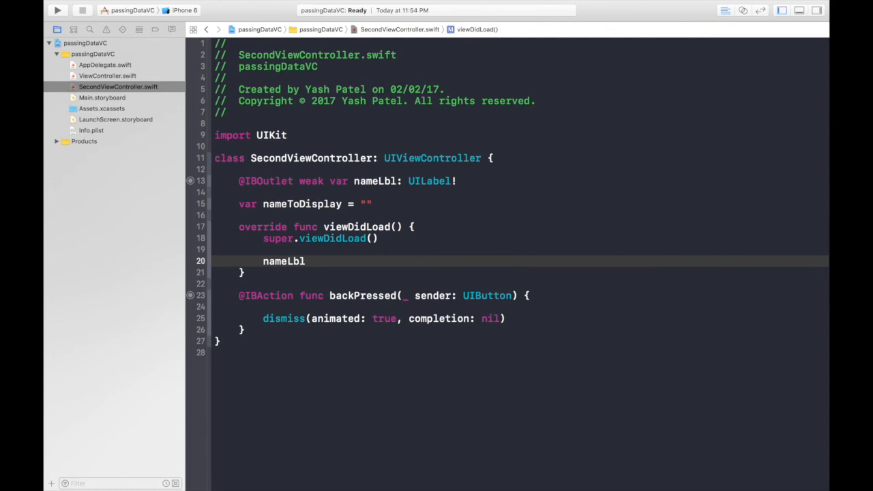
text(.text = nameToDisplay)
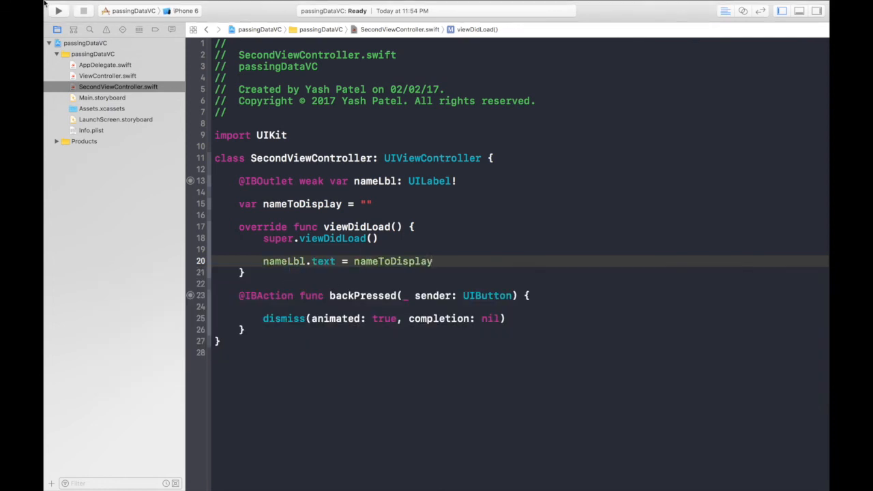
click(66, 15)
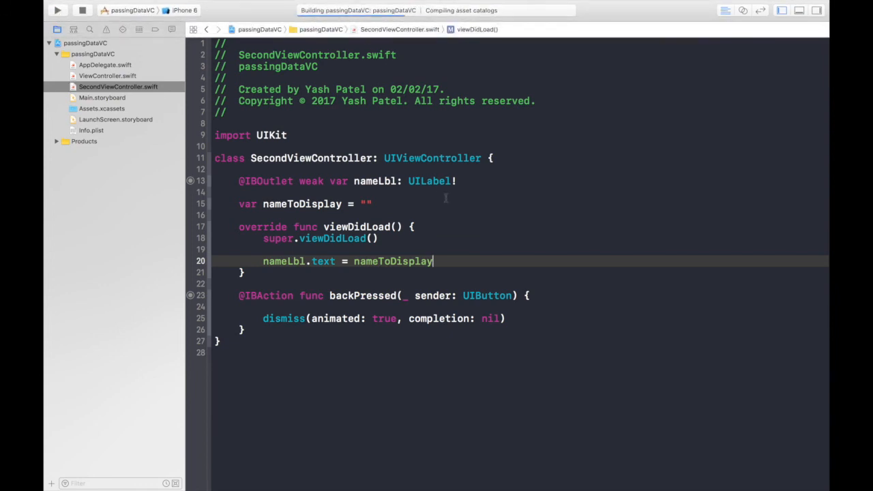
click(44, 11)
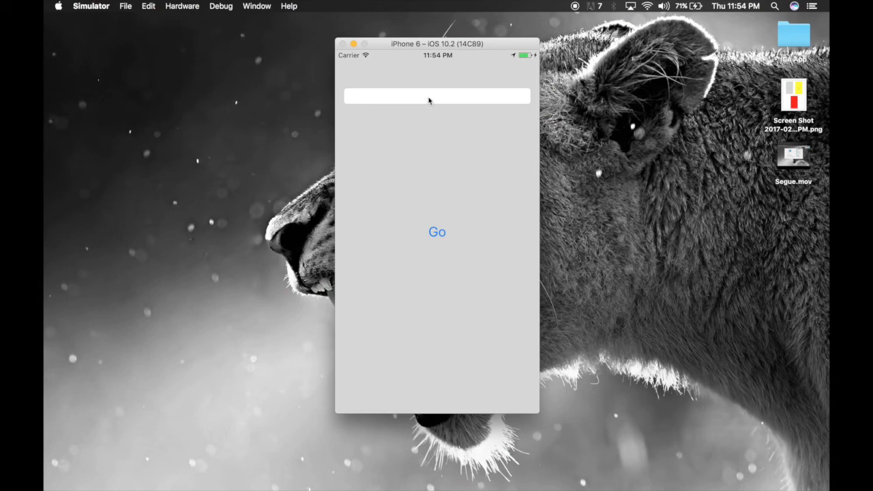
Send "hey", then "How are you daug ?", via Go to the second screen's label
text(hey yo)
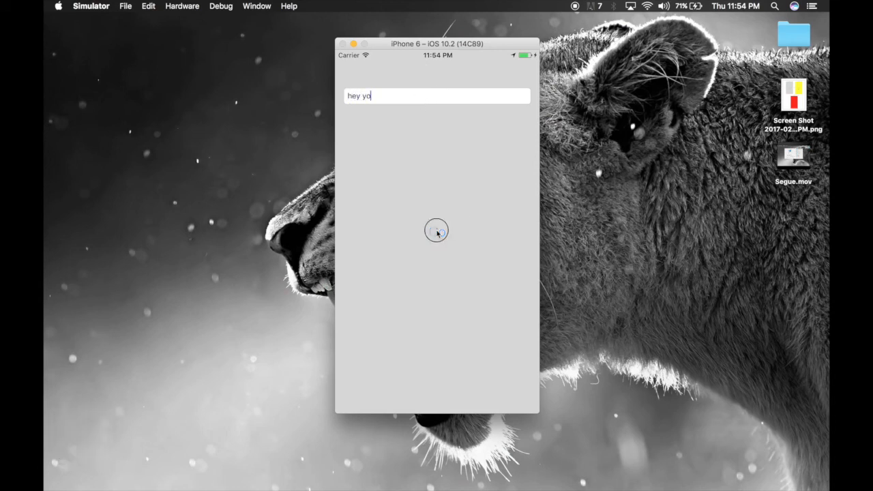
click(437, 231)
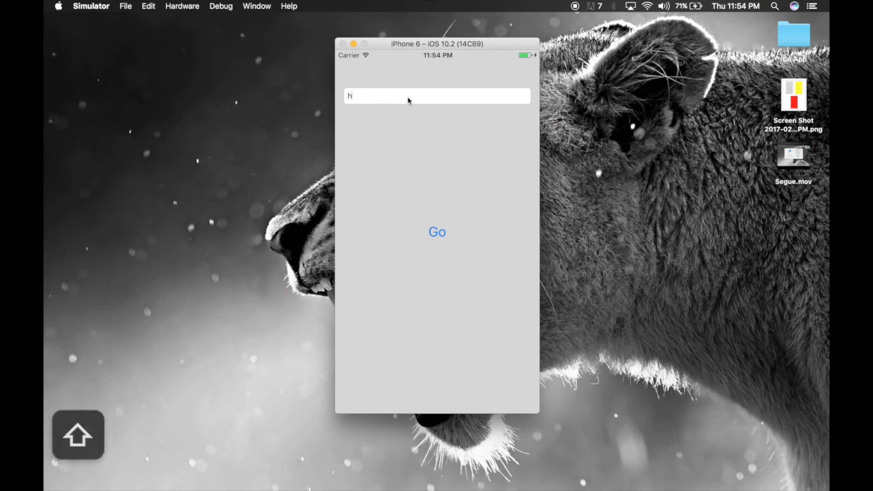
text(How are you daug)
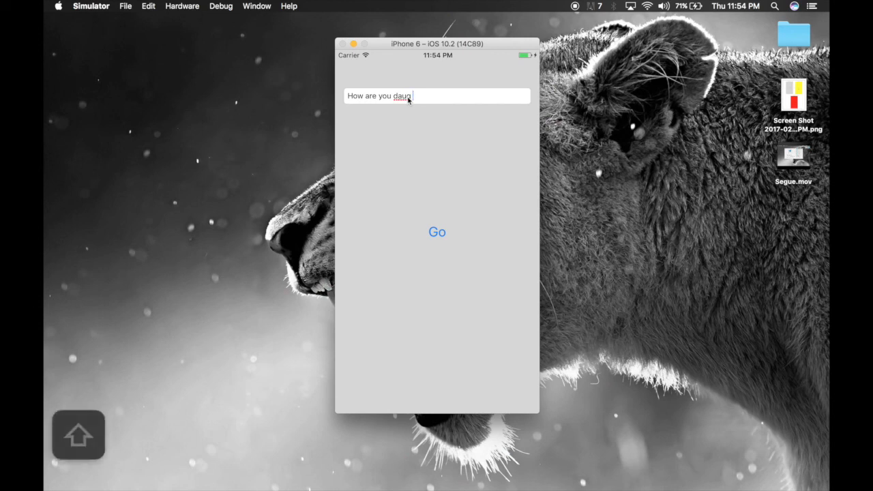
click(437, 232)
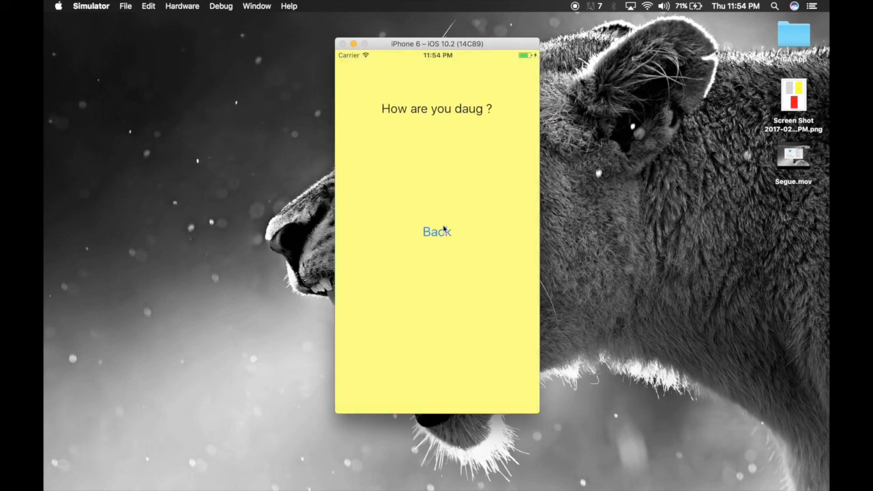
mouse_move(493, 313)
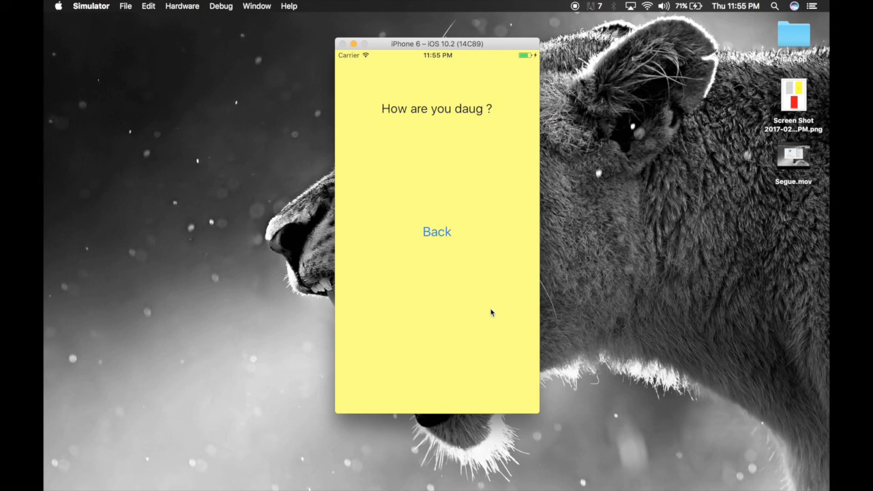